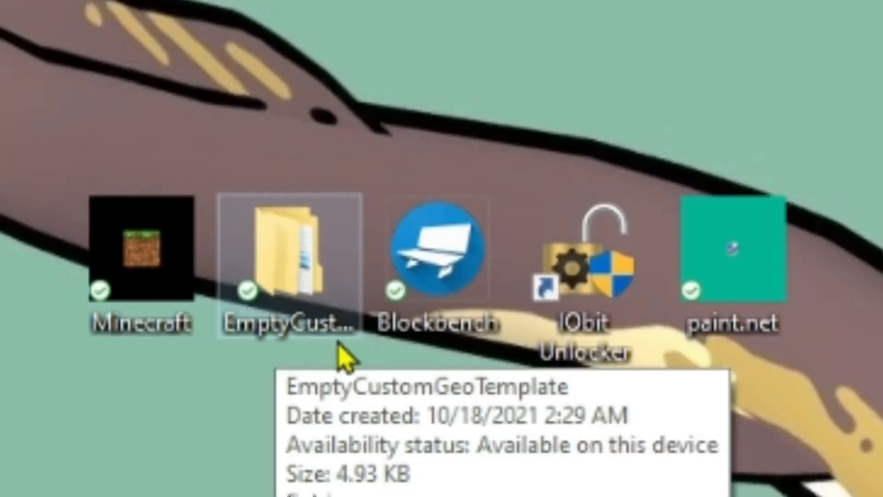
{"action": "mouse_move", "coordinate": [328, 268]}
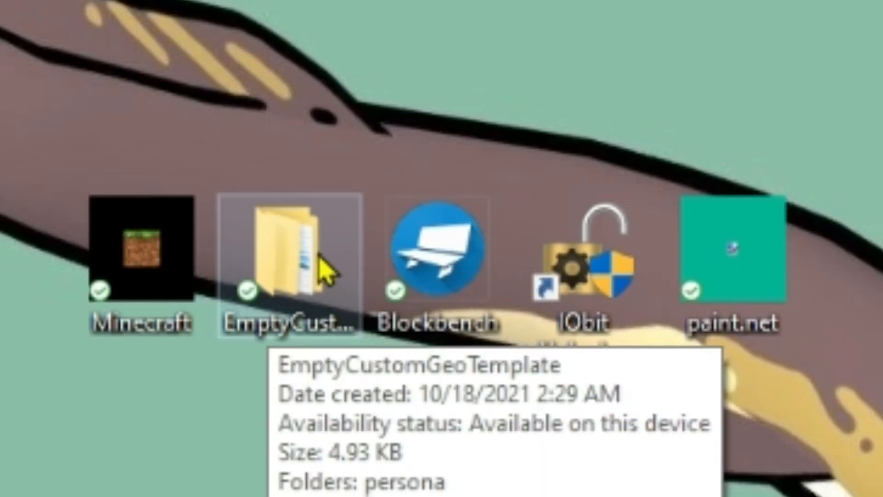
{"action": "mouse_move", "coordinate": [608, 230]}
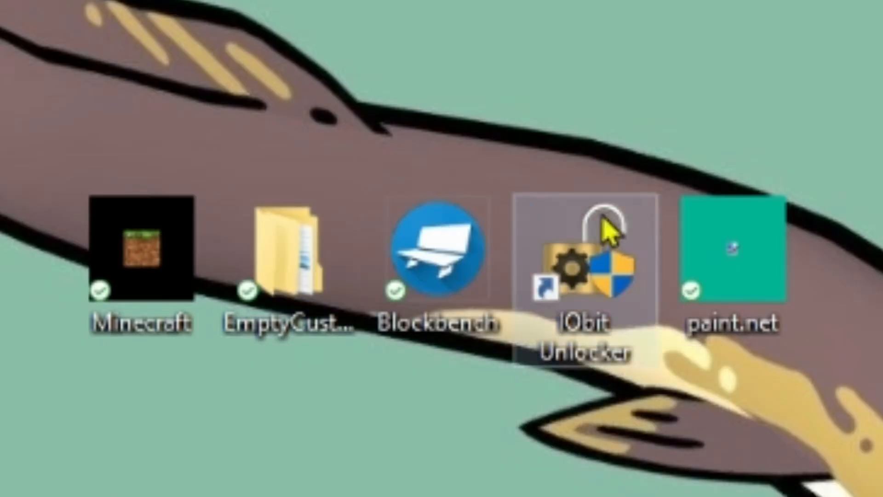
{"action": "mouse_move", "coordinate": [699, 112]}
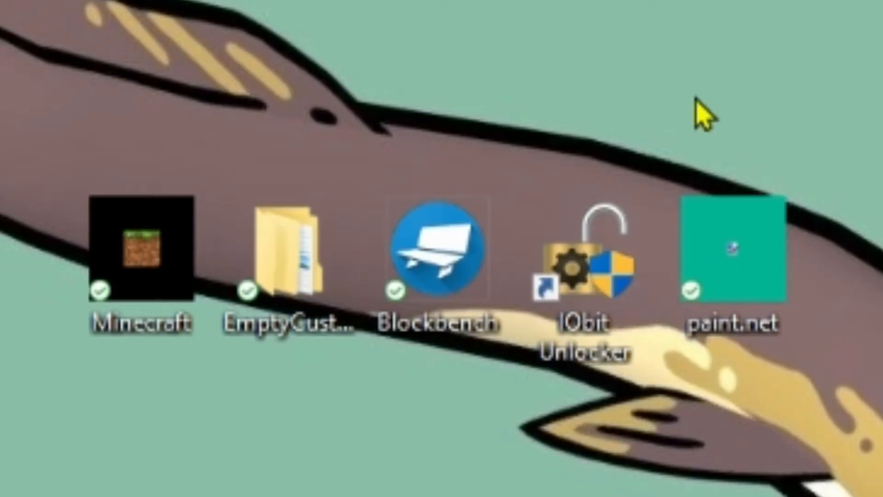
{"action": "mouse_move", "coordinate": [745, 437]}
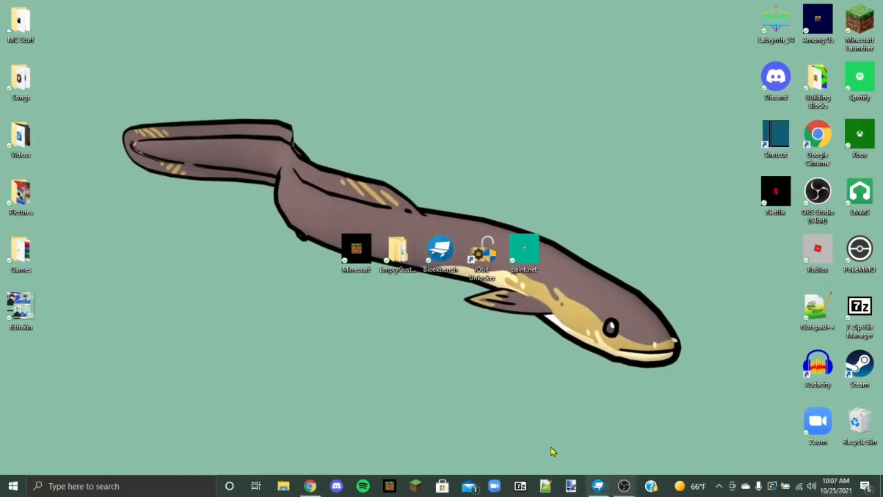
{"action": "mouse_move", "coordinate": [432, 330]}
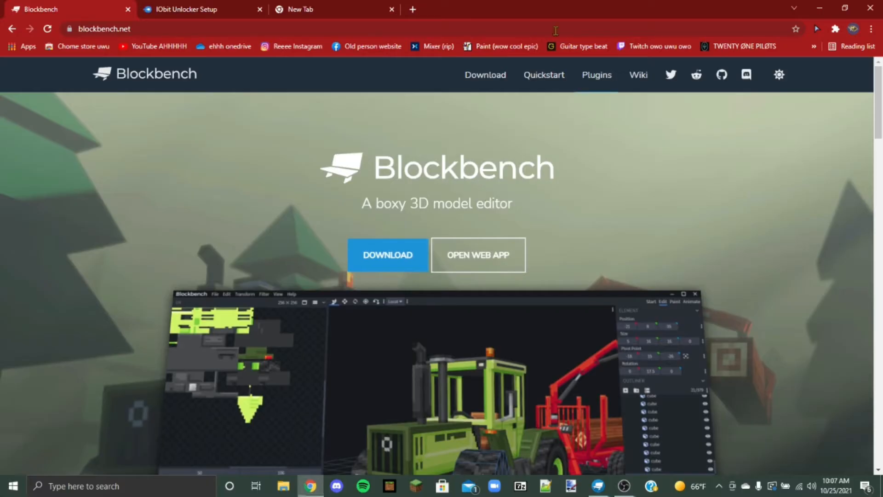
{"action": "mouse_move", "coordinate": [291, 107]}
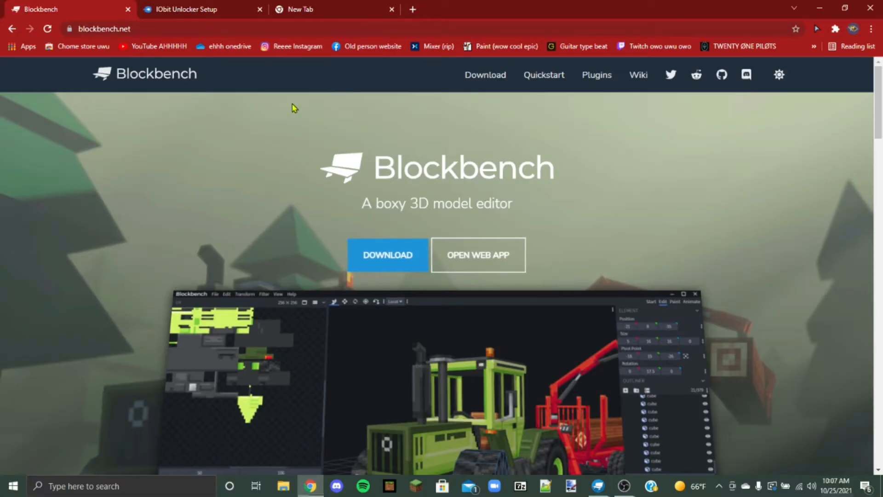
{"action": "mouse_move", "coordinate": [819, 7]}
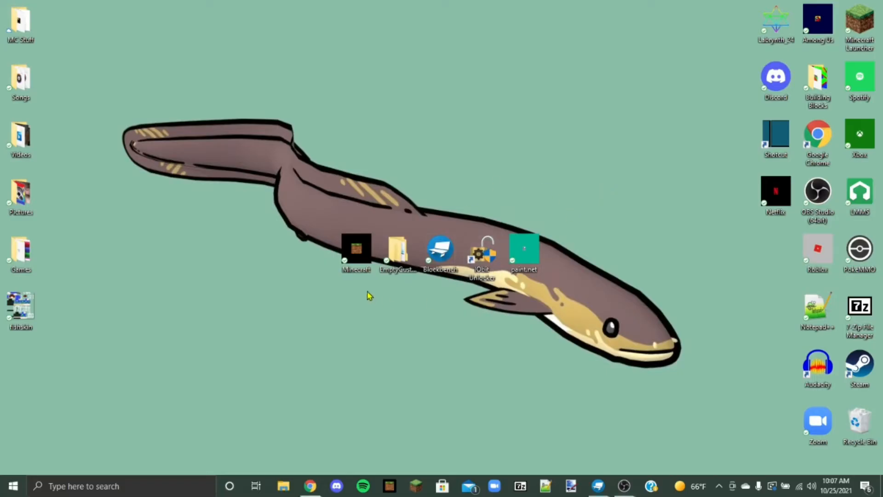
{"action": "mouse_move", "coordinate": [405, 302]}
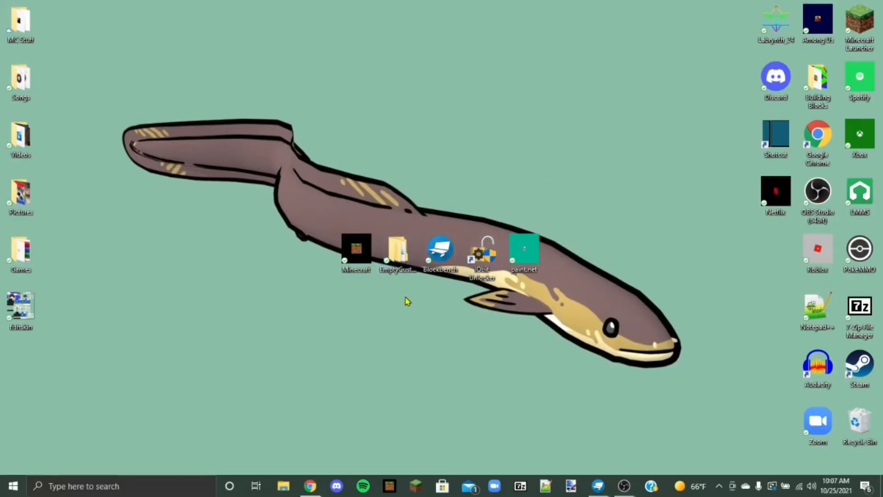
{"action": "mouse_move", "coordinate": [335, 335]}
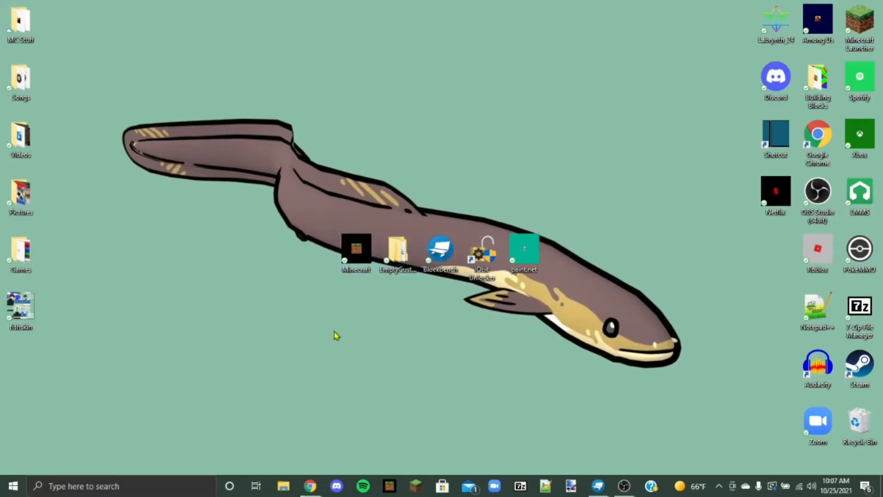
Bring Blockbench forward and start a new Minecraft Skin project from the File menu.
{"action": "left_click", "coordinate": [598, 486]}
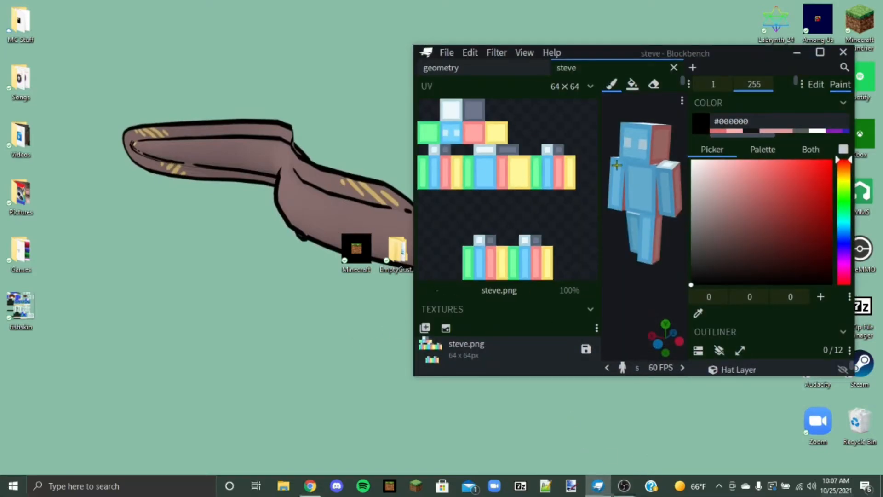
{"action": "left_click", "coordinate": [446, 52]}
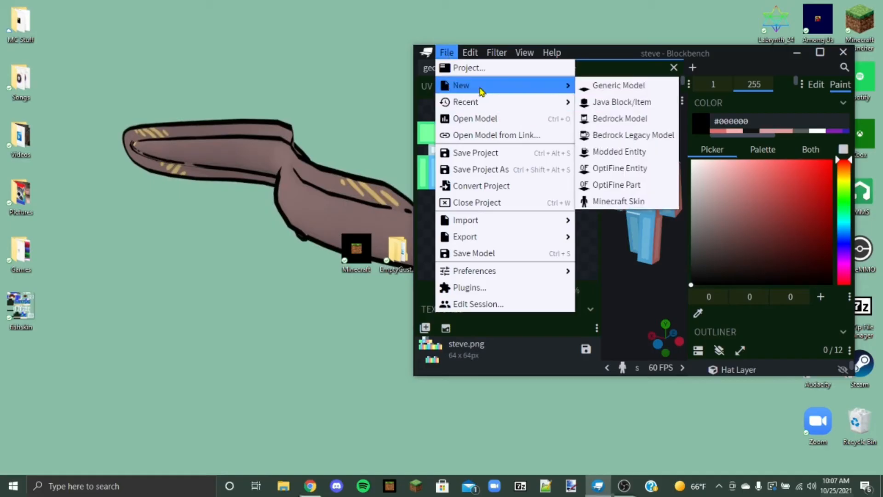
{"action": "mouse_move", "coordinate": [618, 201]}
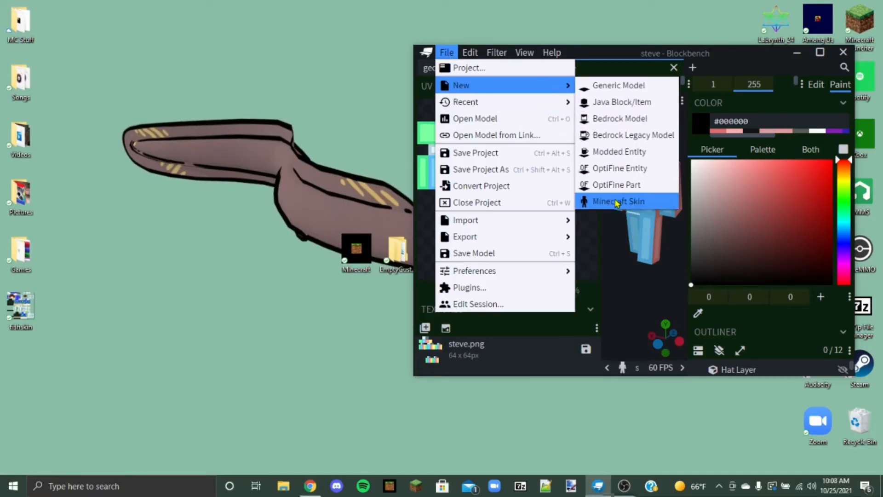
{"action": "left_click", "coordinate": [618, 201]}
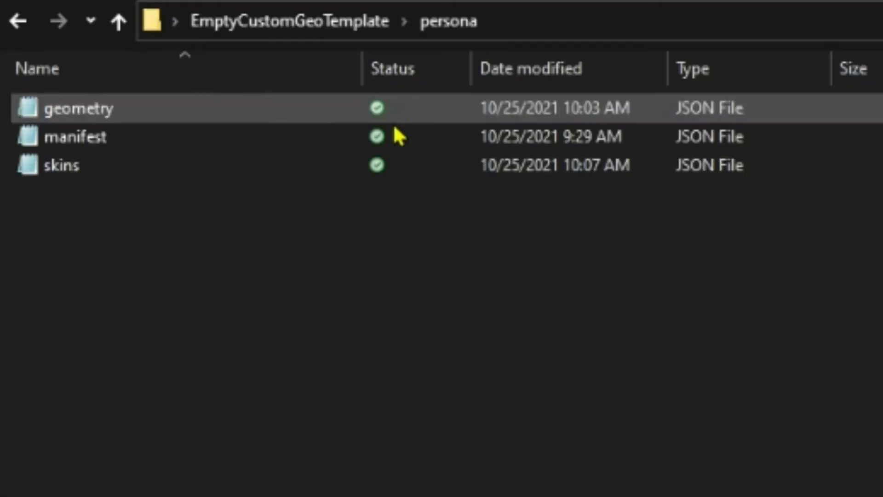
{"action": "mouse_move", "coordinate": [186, 131]}
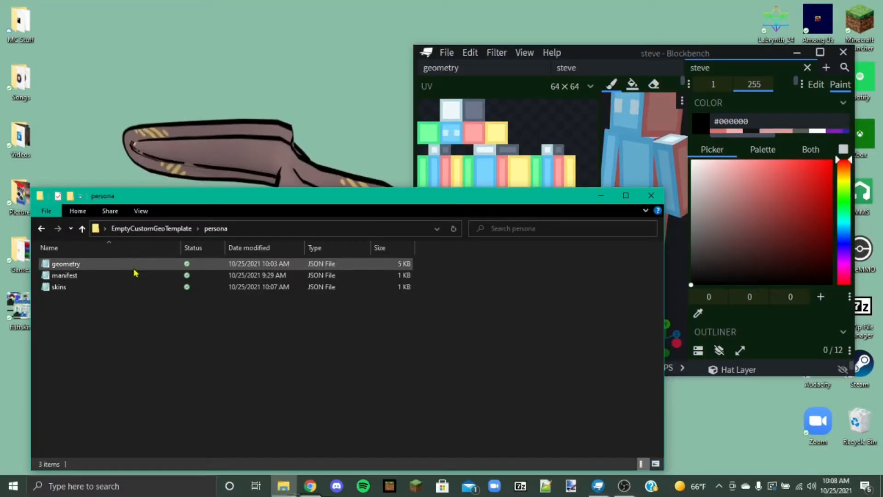
Load geometry.json from the EmptyCustomGeoTemplate persona folder into Blockbench.
{"action": "left_click", "coordinate": [66, 263]}
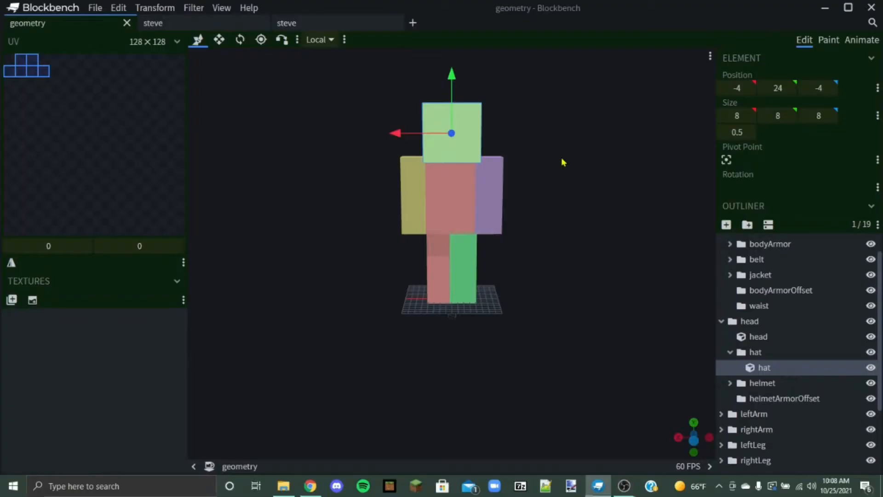
{"action": "mouse_move", "coordinate": [407, 136]}
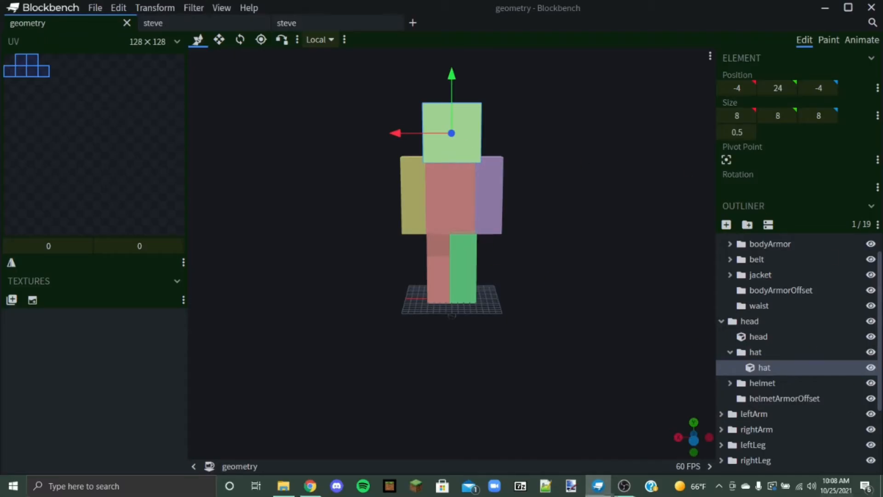
Hide the hat overlay cube in the Outliner.
{"action": "left_click", "coordinate": [870, 368]}
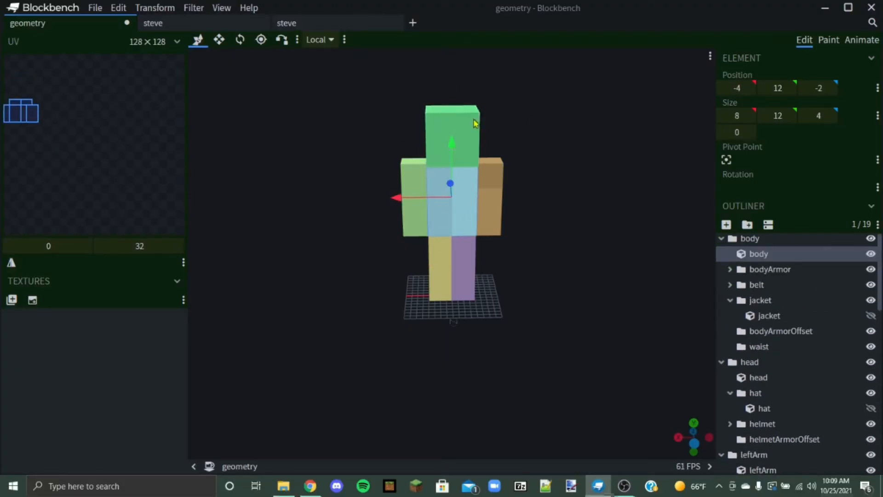
{"action": "mouse_move", "coordinate": [476, 155]}
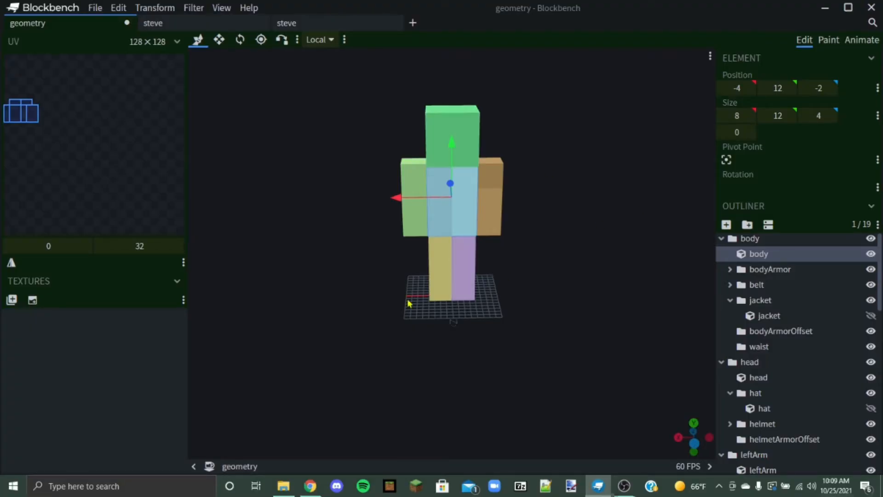
{"action": "mouse_move", "coordinate": [734, 250]}
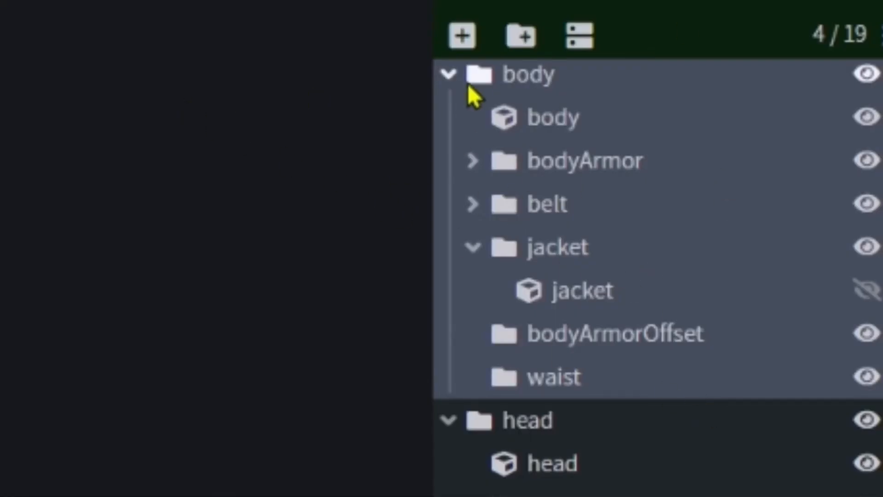
{"action": "left_click", "coordinate": [545, 118]}
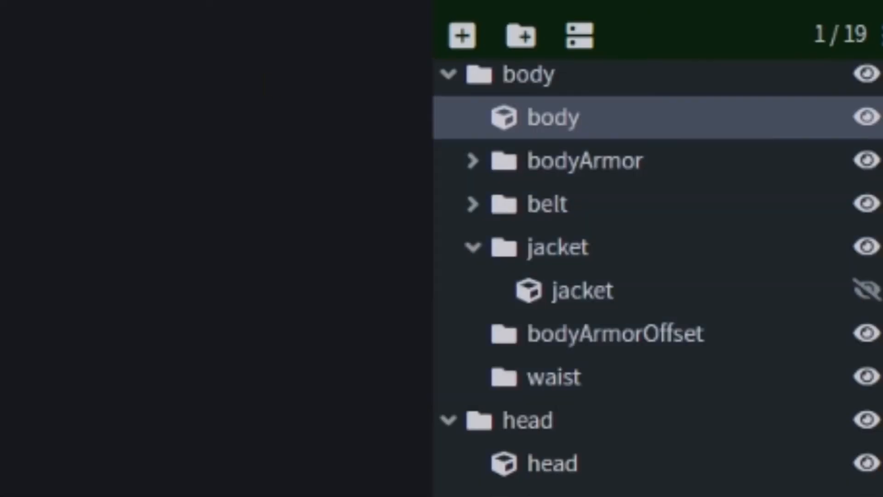
{"action": "left_click", "coordinate": [526, 74]}
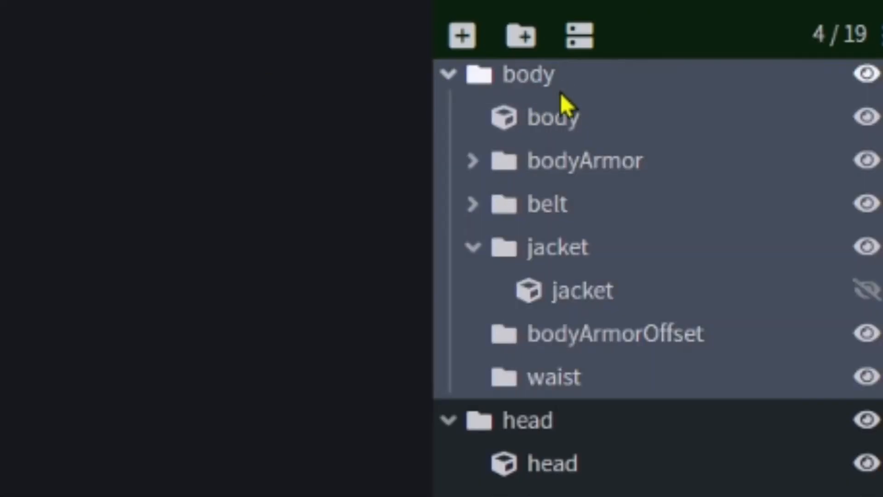
{"action": "scroll", "scroll_direction": "down", "scroll_amount": 3}
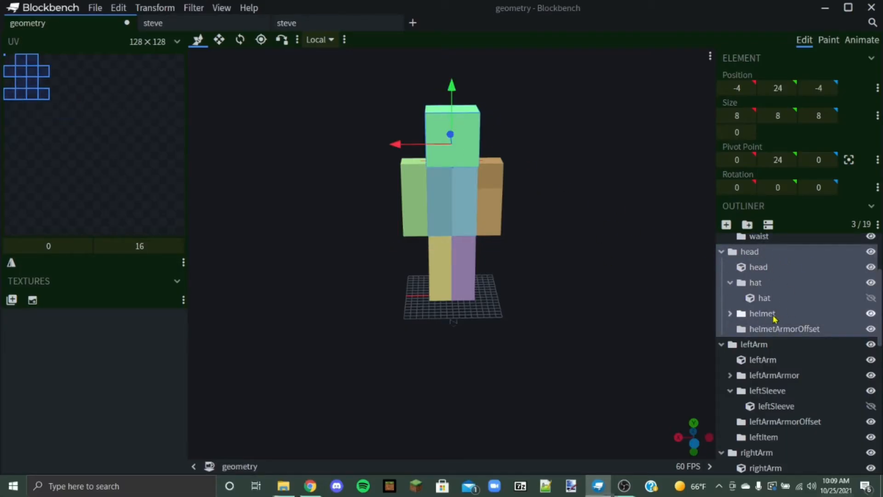
{"action": "scroll", "scroll_direction": "down", "scroll_amount": 3}
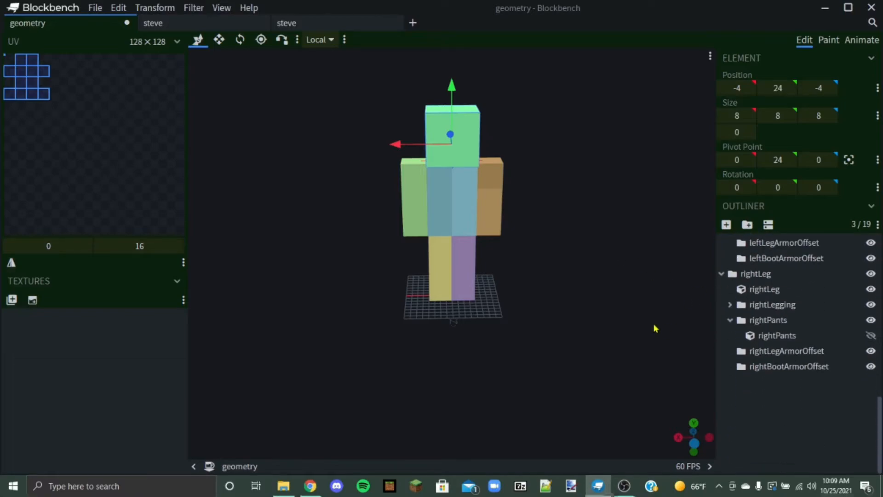
{"action": "scroll", "scroll_direction": "down", "scroll_amount": 3}
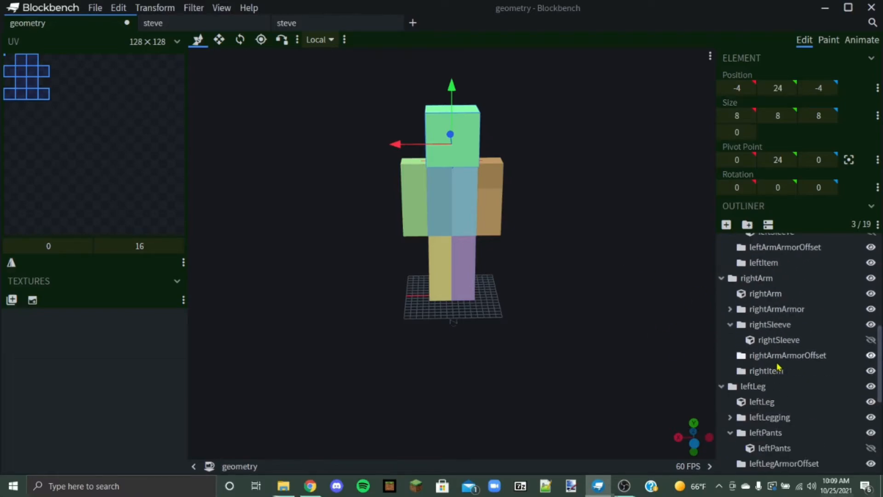
{"action": "left_click", "coordinate": [756, 278]}
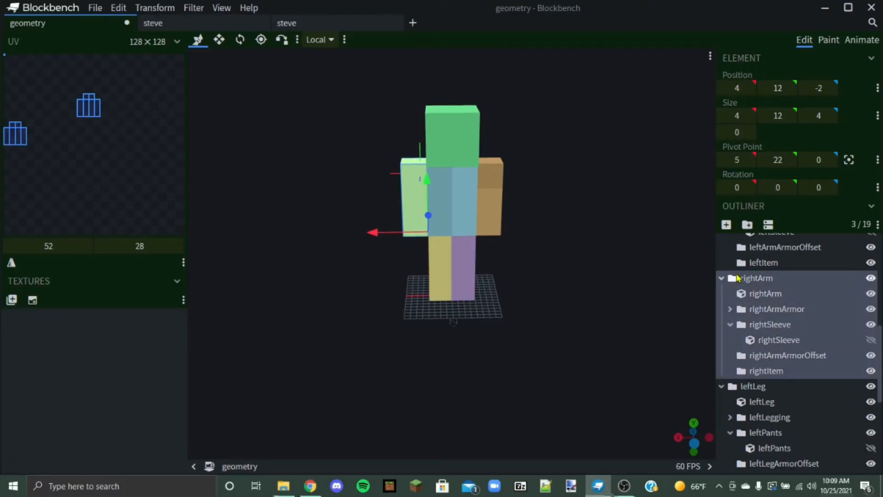
{"action": "mouse_move", "coordinate": [741, 273]}
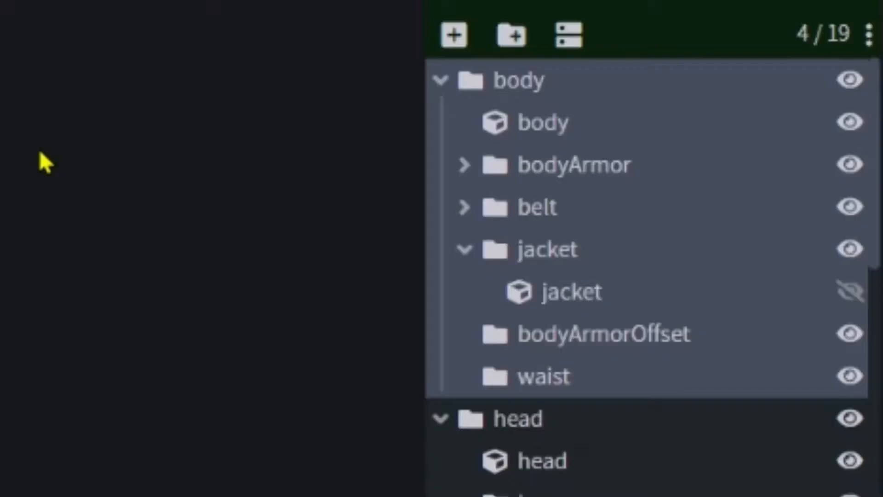
{"action": "mouse_move", "coordinate": [456, 36]}
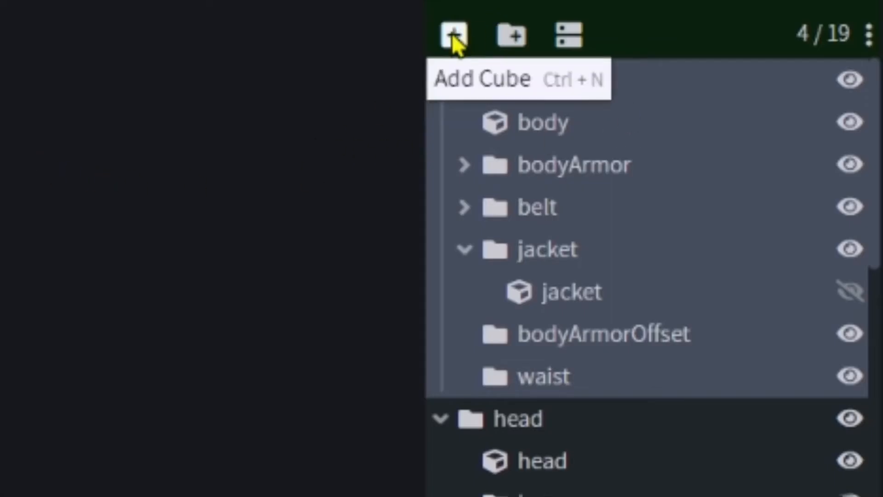
Add a new small cube inside the body group and select only that cube.
{"action": "left_click", "coordinate": [454, 35]}
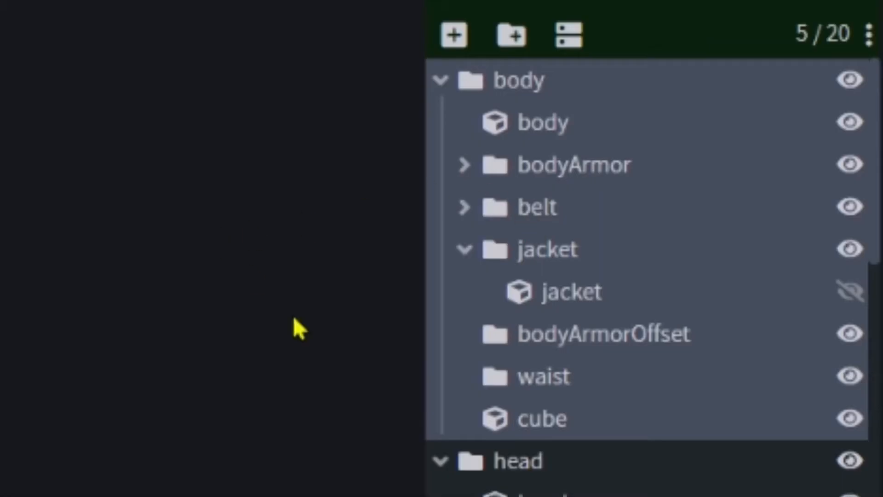
{"action": "scroll", "scroll_direction": "down", "scroll_amount": 3}
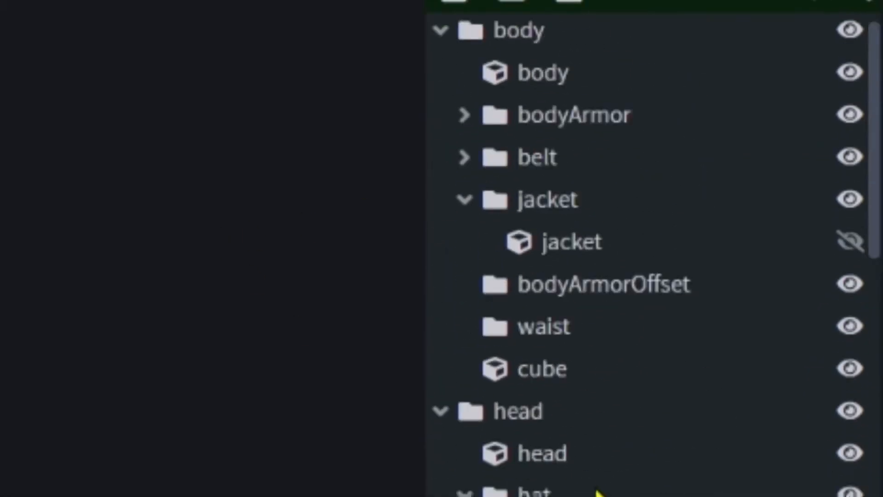
{"action": "mouse_move", "coordinate": [564, 35]}
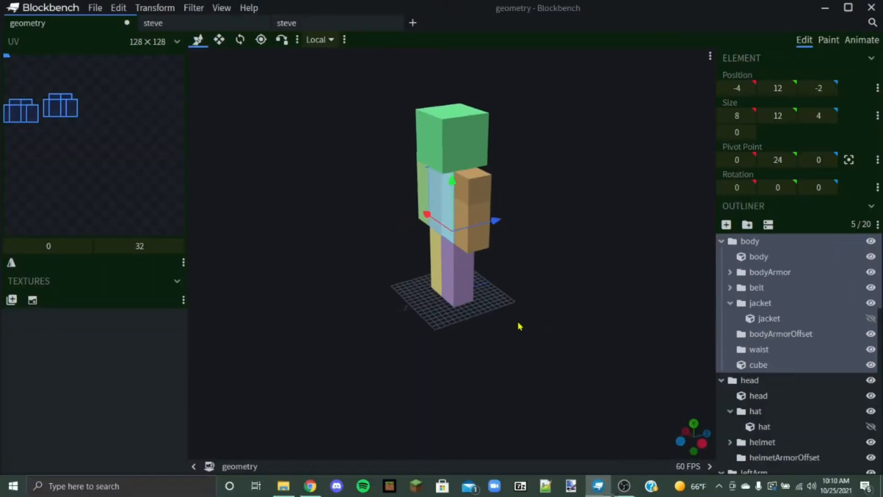
{"action": "left_click", "coordinate": [758, 364]}
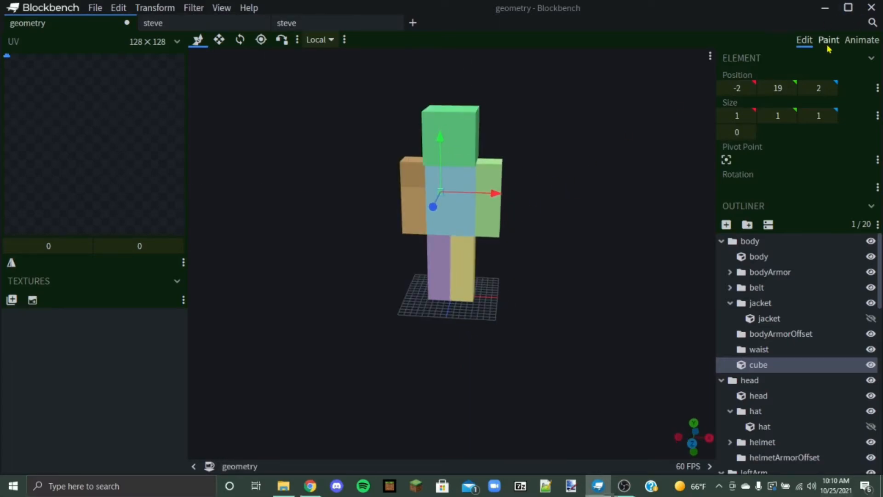
{"action": "left_click", "coordinate": [219, 39]}
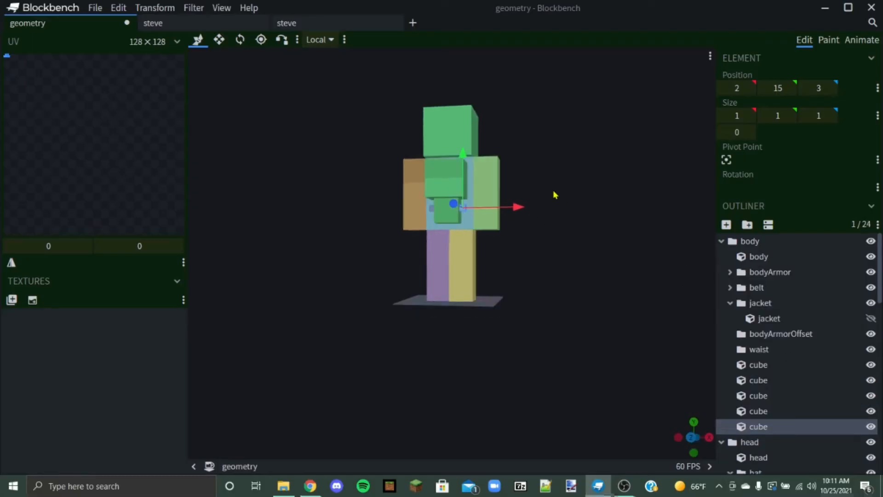
{"action": "mouse_move", "coordinate": [806, 433]}
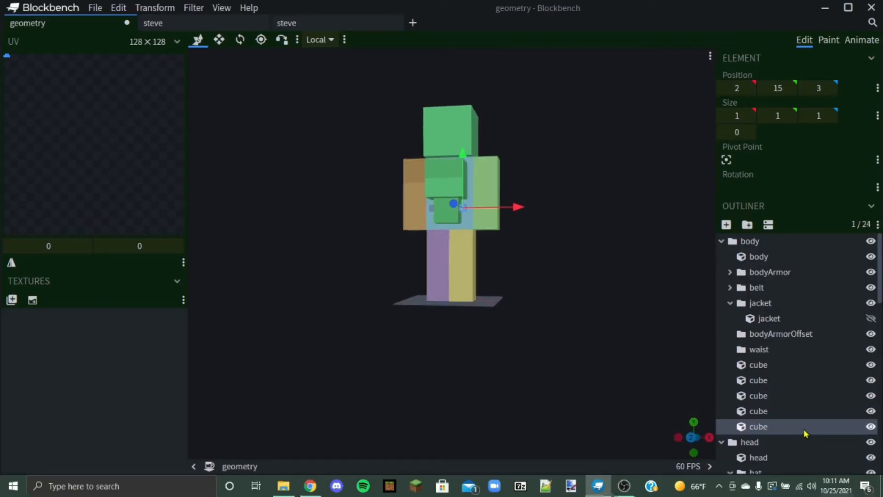
Duplicate the last cube to form the ears, then move to Paint mode.
{"action": "right_click", "coordinate": [758, 427]}
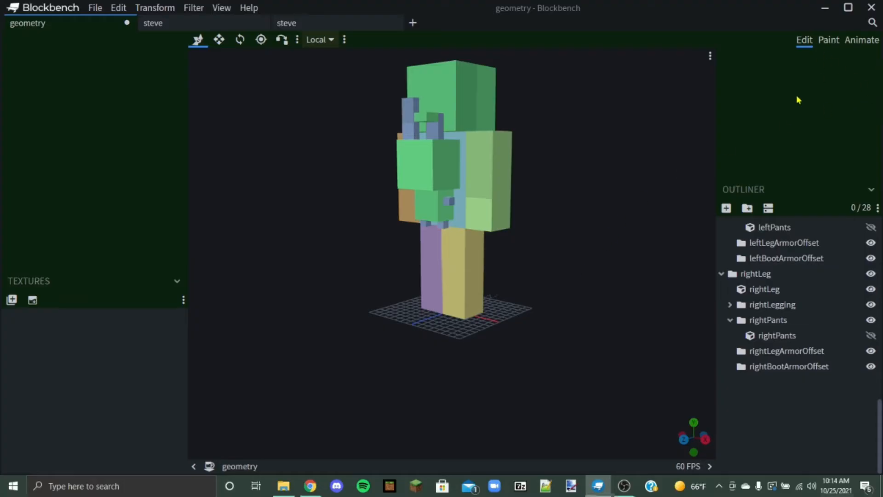
{"action": "left_click", "coordinate": [828, 40]}
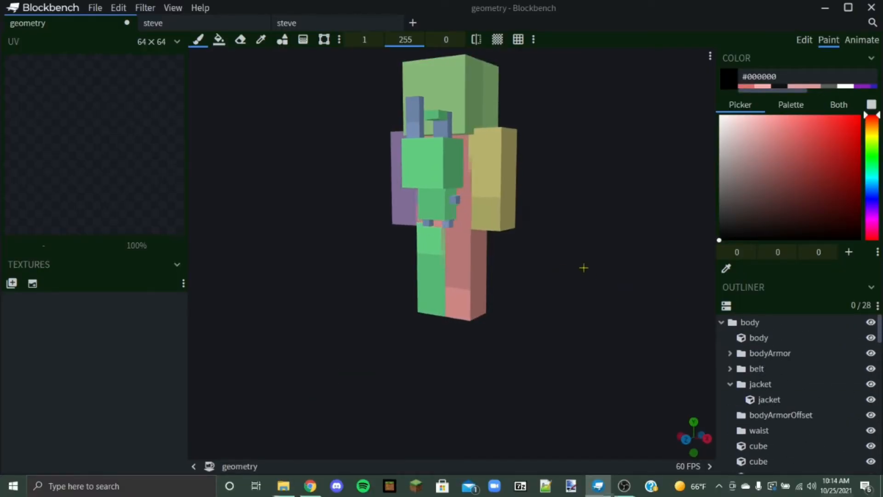
Start creating a new texture from the Textures panel.
{"action": "left_click", "coordinate": [12, 282]}
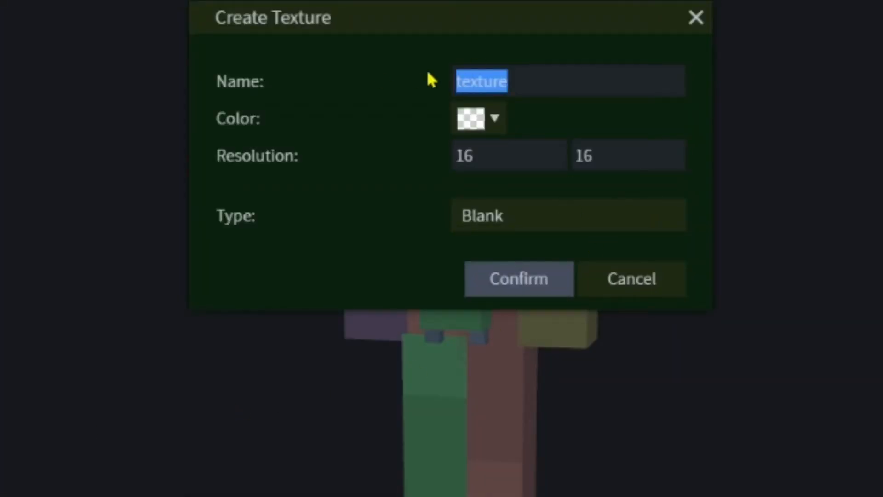
Create a Texture Template named bunnyguy with default options, applied across the model.
{"action": "type", "text": "bunnyg"}
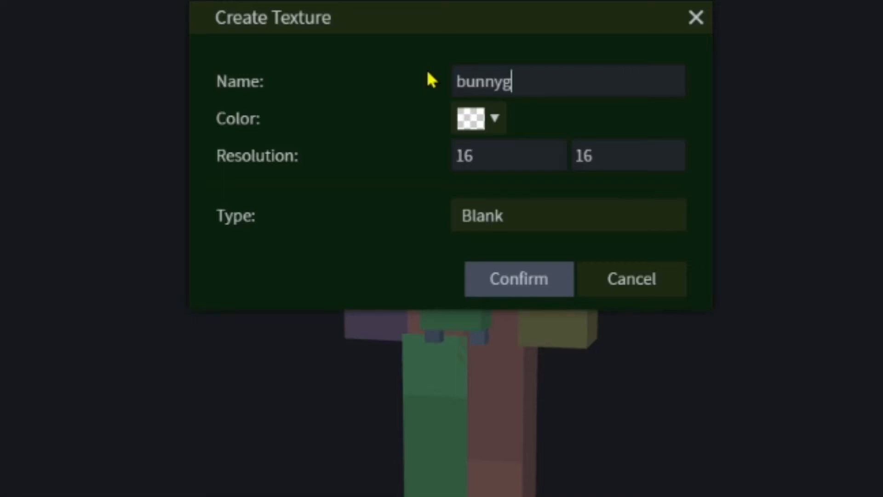
{"action": "left_click", "coordinate": [568, 215]}
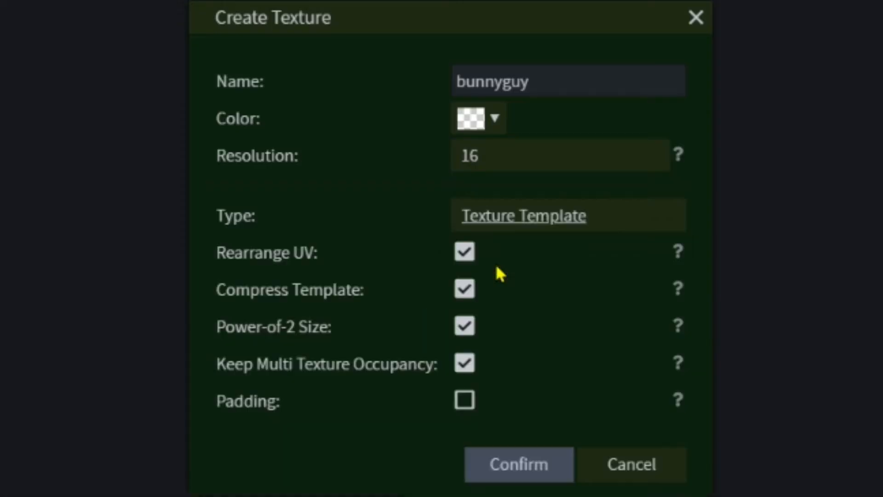
{"action": "mouse_move", "coordinate": [485, 381]}
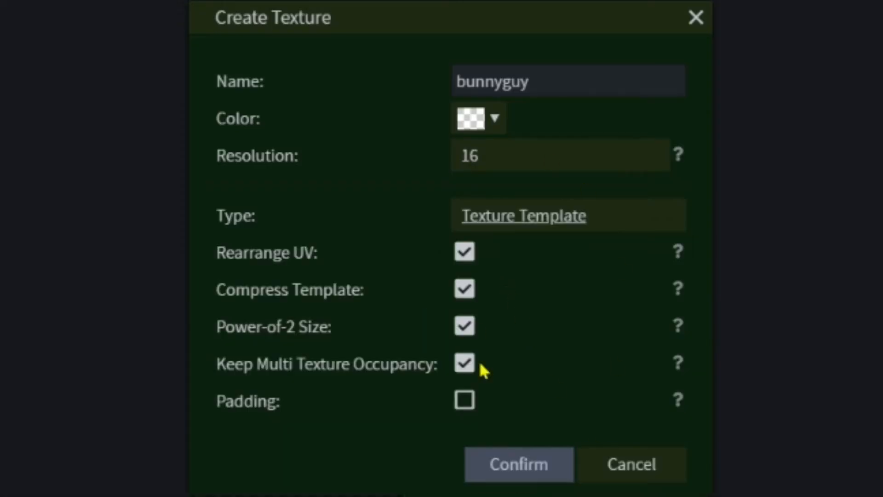
{"action": "left_click", "coordinate": [518, 464]}
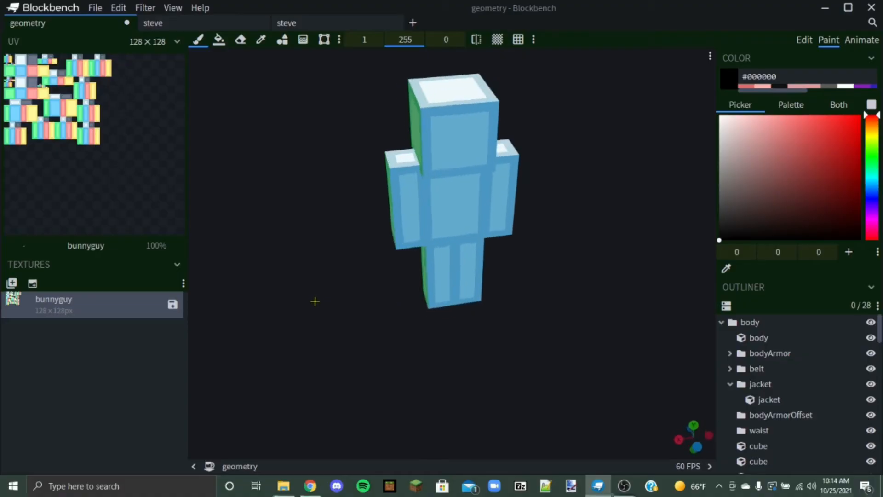
Orbit the model to view another side before painting.
{"action": "left_click_drag", "start_coordinate": [316, 302], "coordinate": [395, 273]}
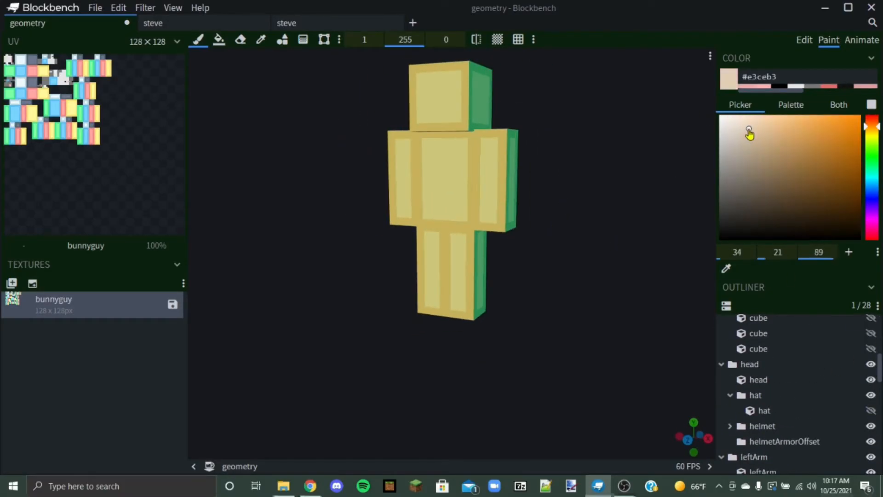
Return to Edit mode and select the head part for base-colour painting.
{"action": "left_click", "coordinate": [804, 40]}
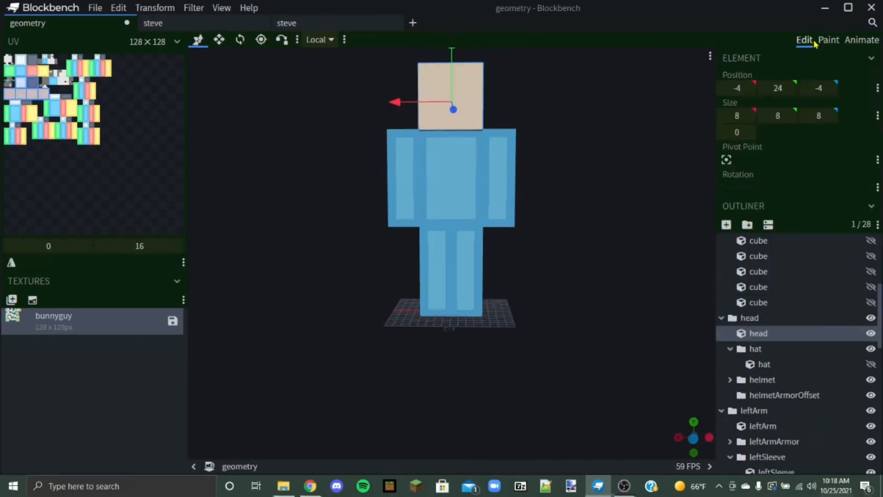
{"action": "left_click", "coordinate": [828, 40]}
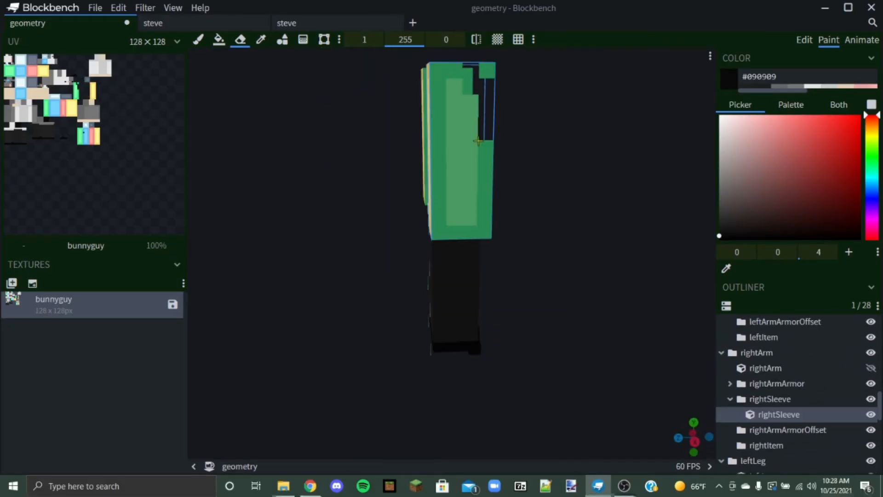
Paint the sleeve and grey hair on the head, choosing a light grey, then face the model front.
{"action": "left_click_drag", "start_coordinate": [476, 141], "coordinate": [440, 183]}
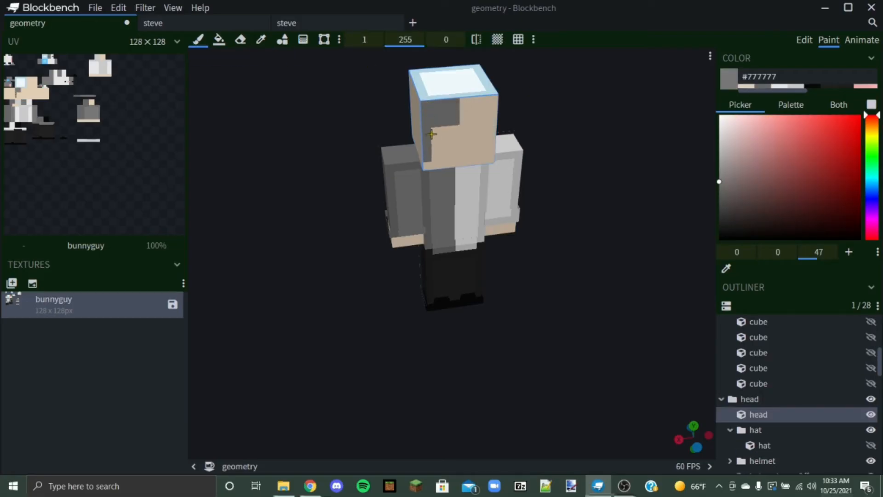
{"action": "left_click", "coordinate": [747, 127]}
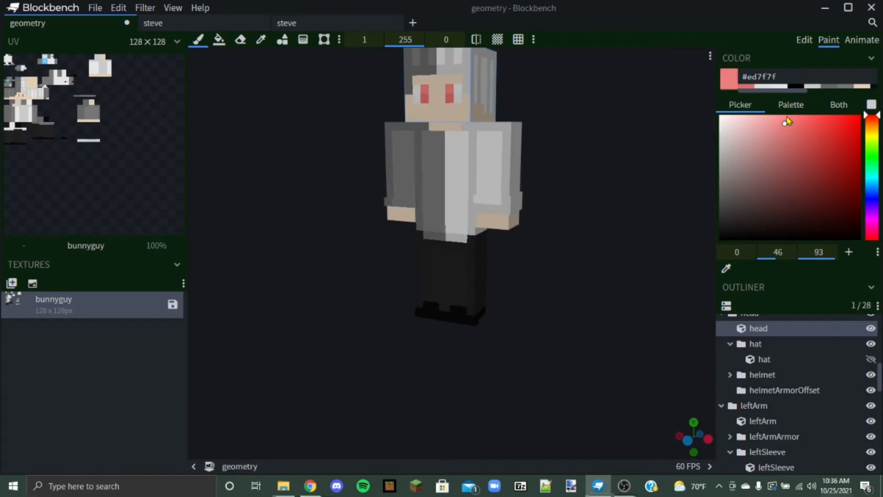
{"action": "left_click", "coordinate": [720, 153]}
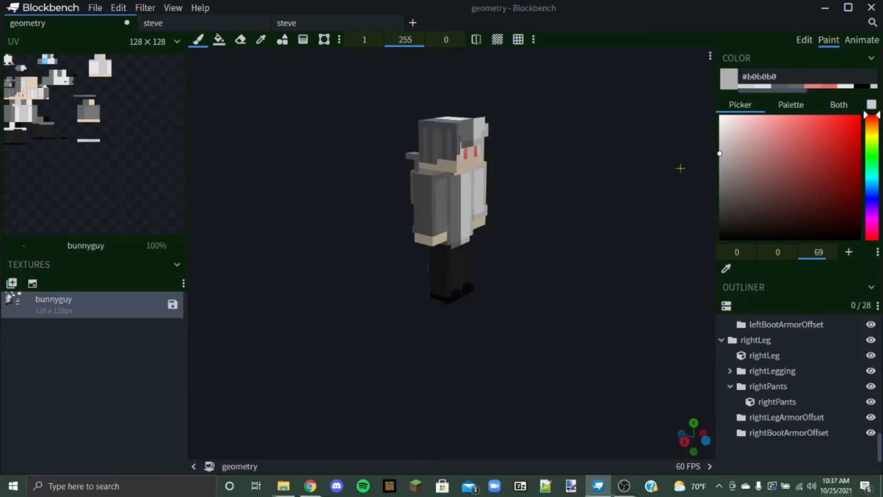
{"action": "left_click_drag", "start_coordinate": [507, 197], "coordinate": [456, 212]}
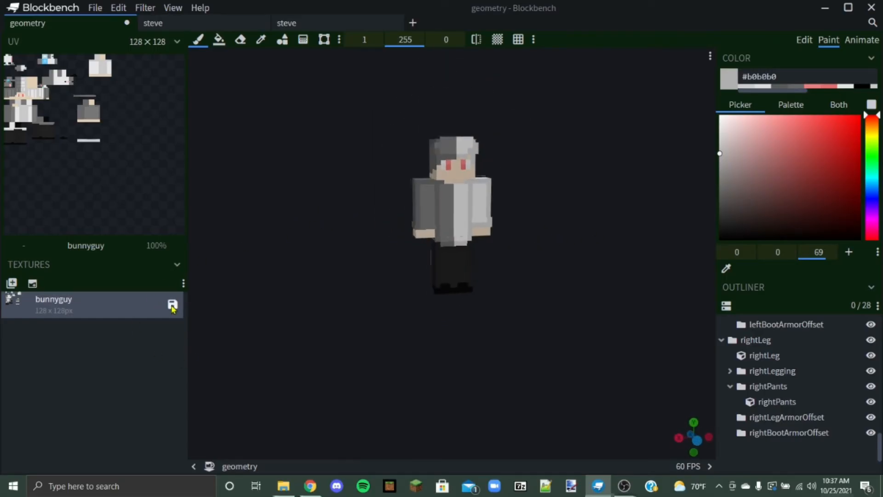
Save the painted texture to the Desktop as bunnyguy.png.
{"action": "left_click", "coordinate": [172, 303]}
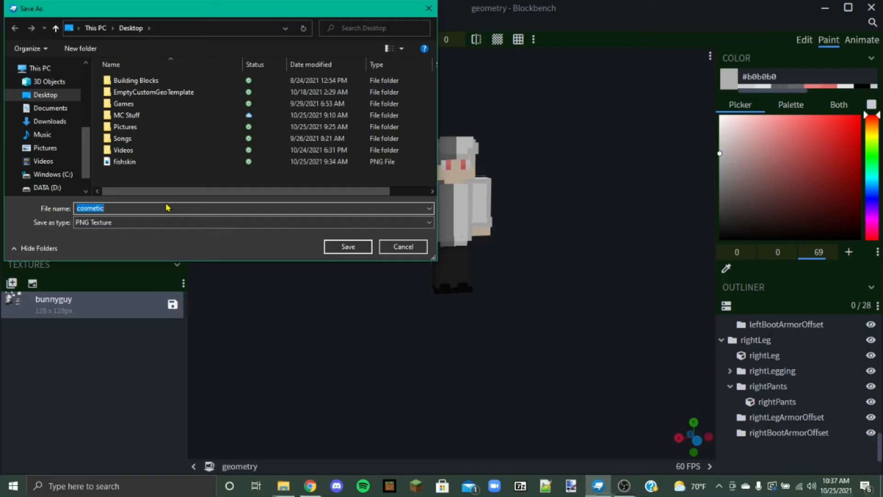
{"action": "type", "text": "bunny"}
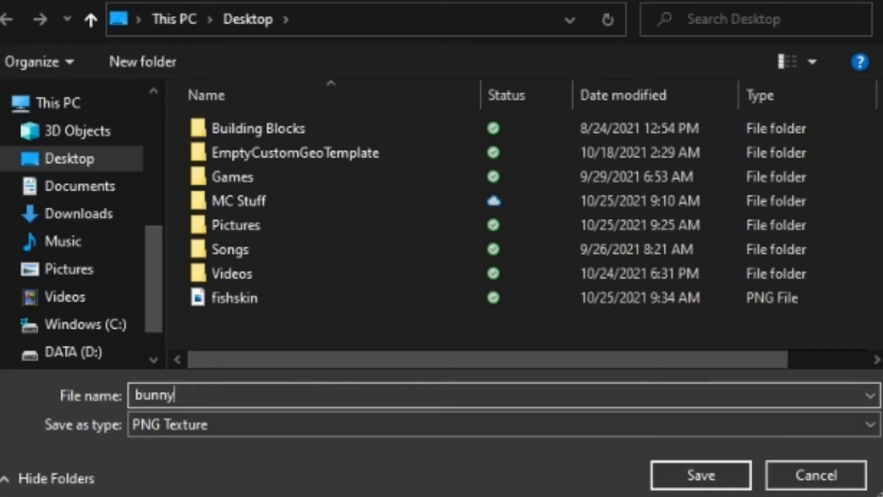
{"action": "type", "text": "guy"}
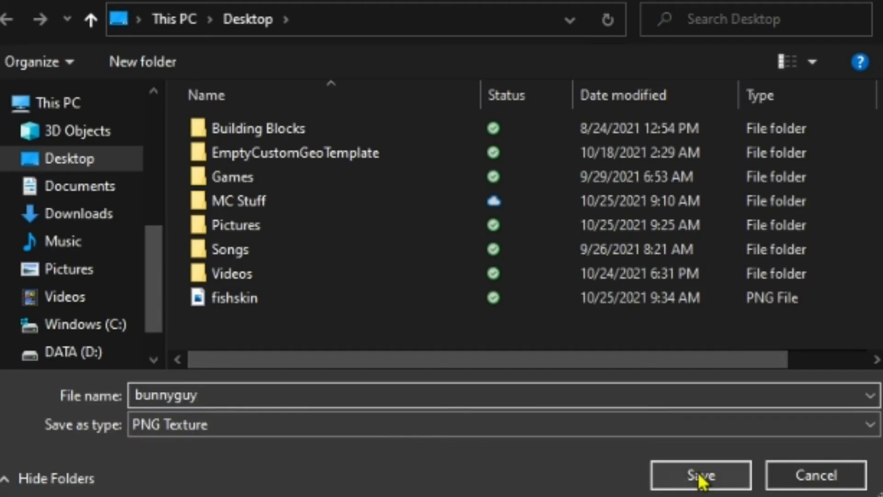
{"action": "left_click", "coordinate": [701, 475]}
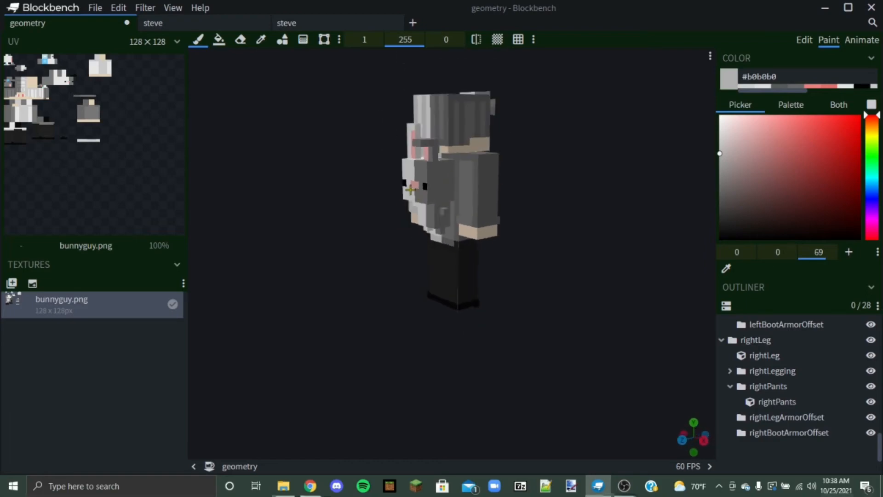
Save the bunny-eared model's geometry file via File > Save Model.
{"action": "left_click", "coordinate": [94, 7]}
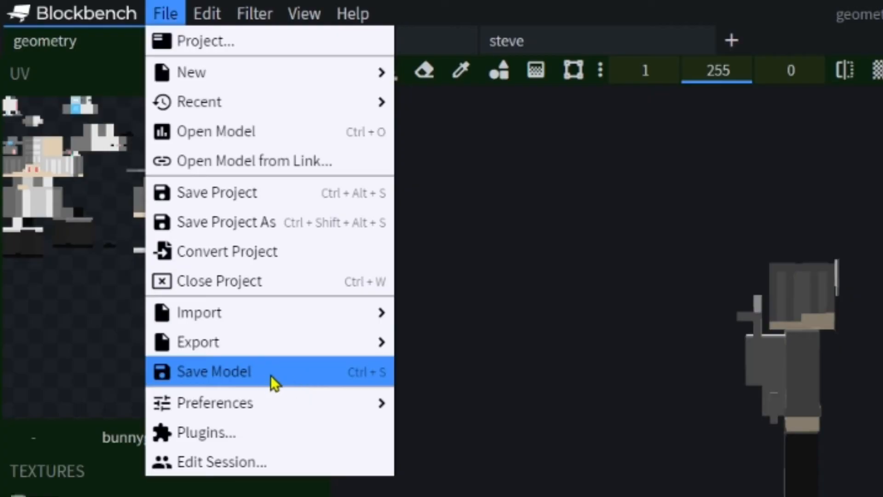
{"action": "left_click", "coordinate": [213, 371]}
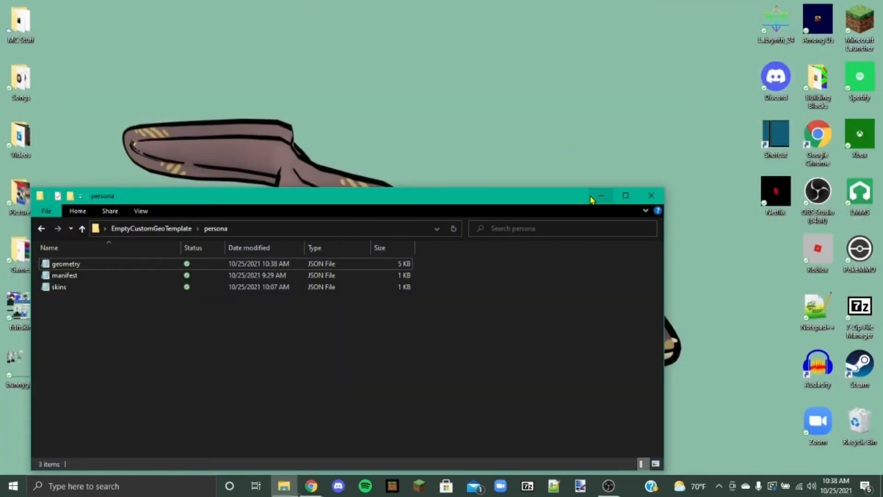
{"action": "left_click_drag", "start_coordinate": [338, 195], "coordinate": [430, 86]}
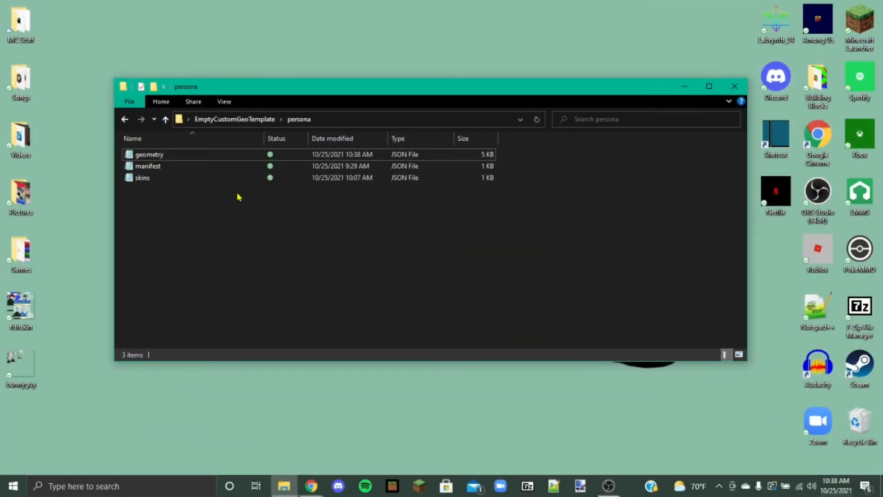
{"action": "left_click", "coordinate": [148, 166]}
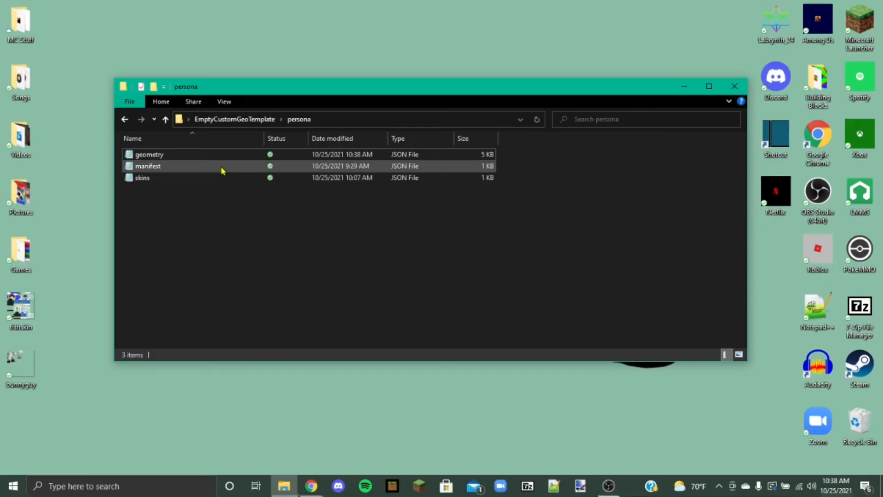
{"action": "double_click", "coordinate": [147, 165]}
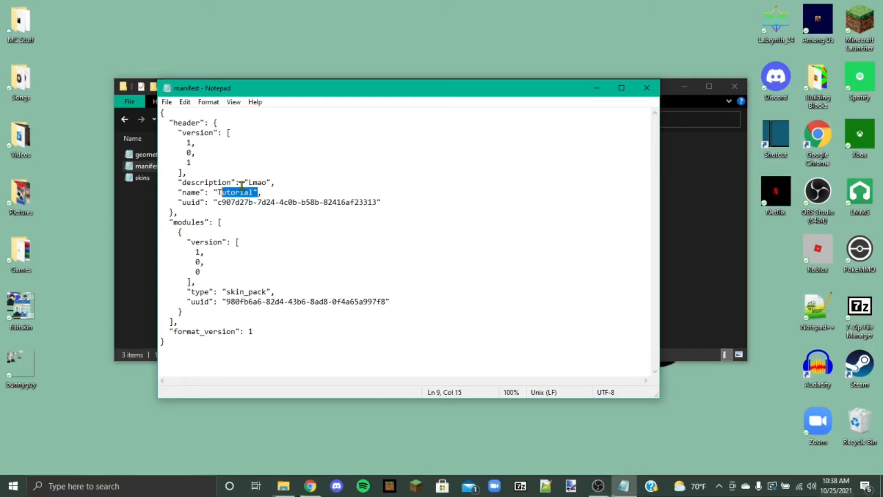
{"action": "left_click", "coordinate": [250, 182]}
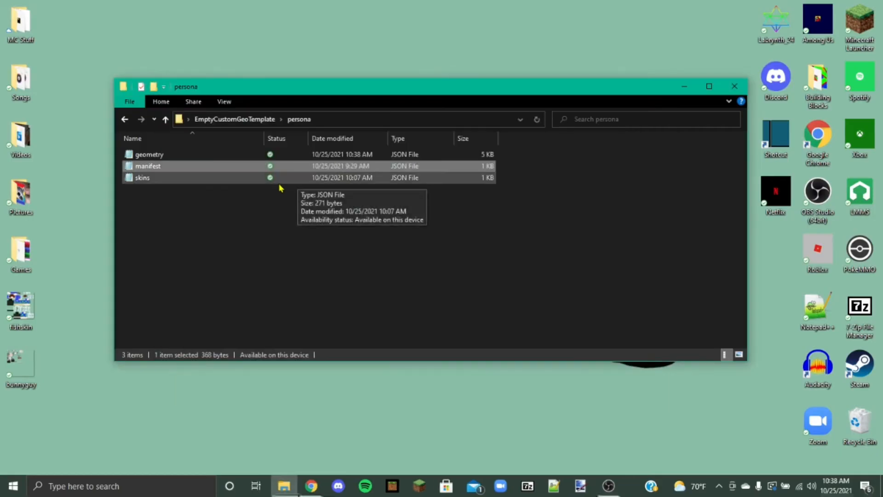
In skins.json, replace the Skin Name placeholder with Bunny Guy.
{"action": "double_click", "coordinate": [142, 178]}
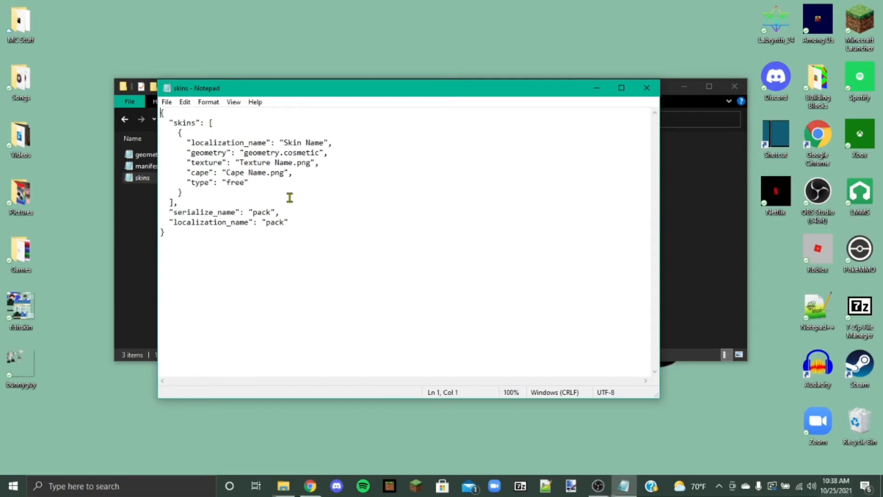
{"action": "double_click", "coordinate": [293, 143]}
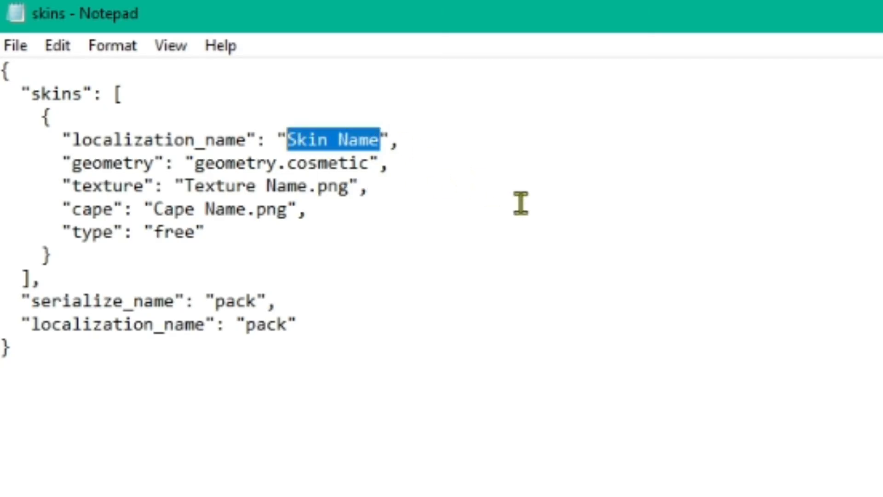
{"action": "type", "text": "Bun"}
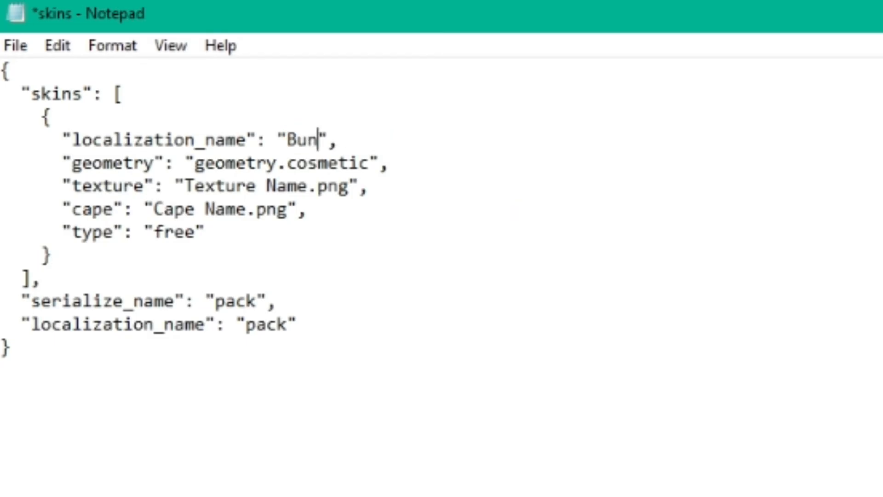
{"action": "type", "text": "ny Guy"}
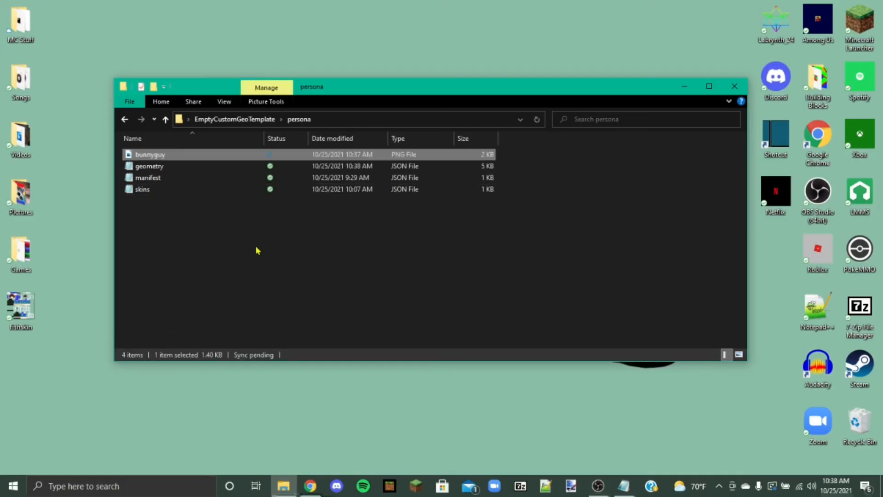
Check bunnyguy.png's context menu in the persona folder and dismiss it.
{"action": "right_click", "coordinate": [149, 155]}
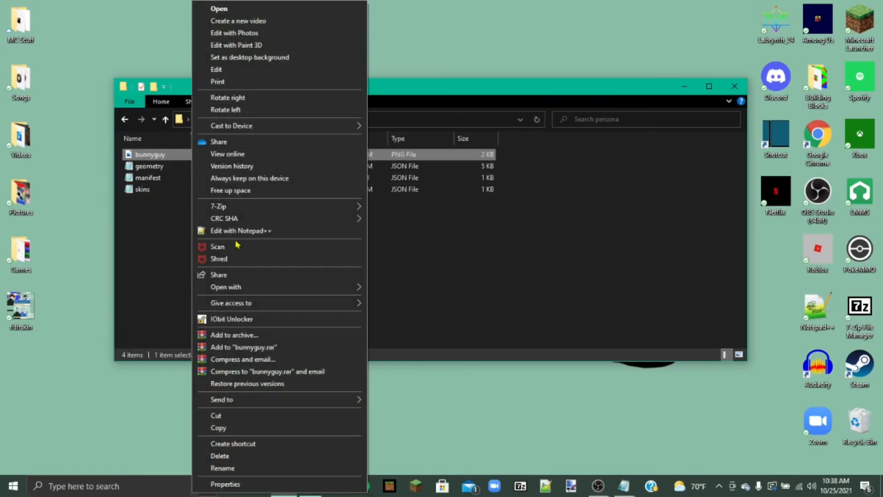
{"action": "left_click", "coordinate": [221, 467]}
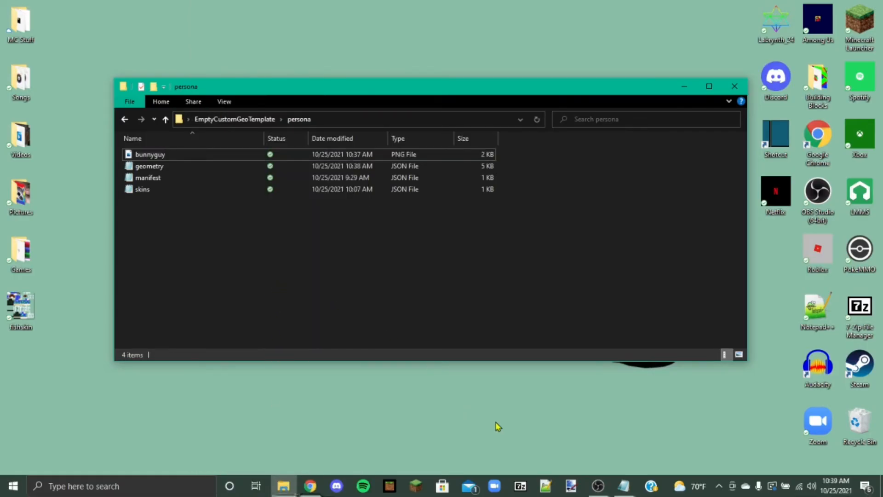
Point the skin's texture entry at bunnyguy.png, save skins.json and close Notepad.
{"action": "double_click", "coordinate": [143, 190]}
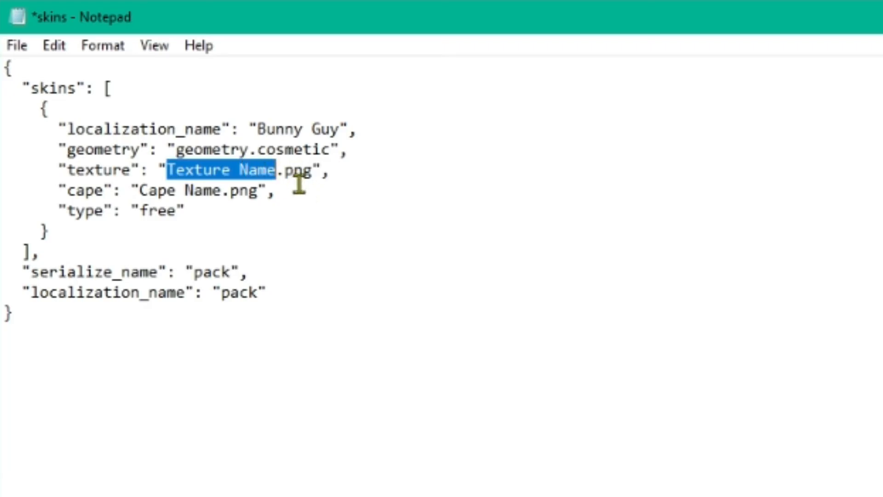
{"action": "type", "text": "bunnyguy"}
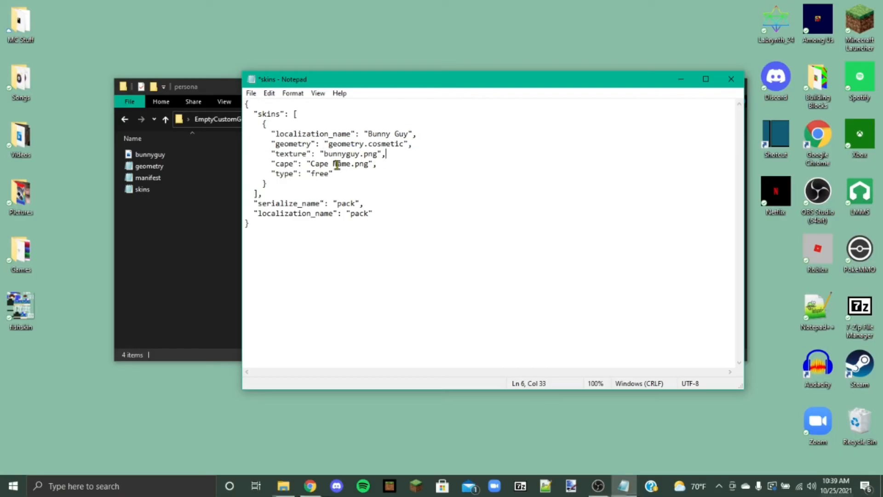
{"action": "left_click", "coordinate": [250, 93]}
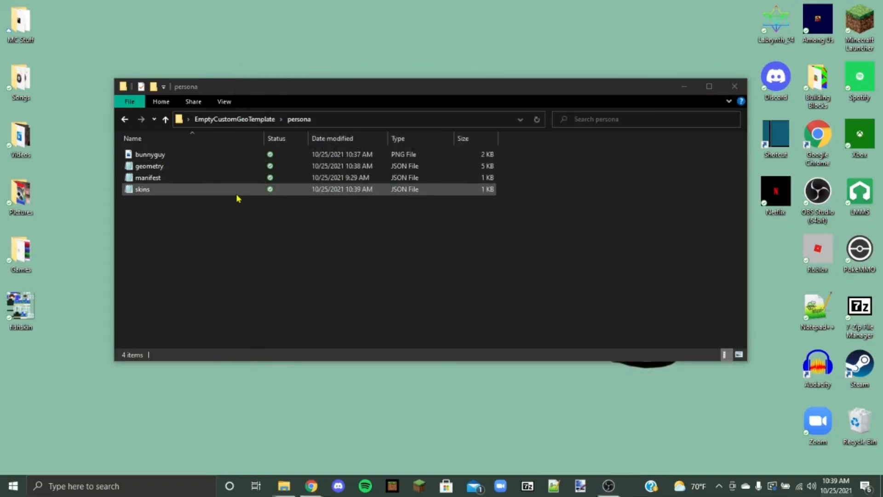
Review geometry.json and skins.json in Notepad and close them unchanged.
{"action": "double_click", "coordinate": [149, 166]}
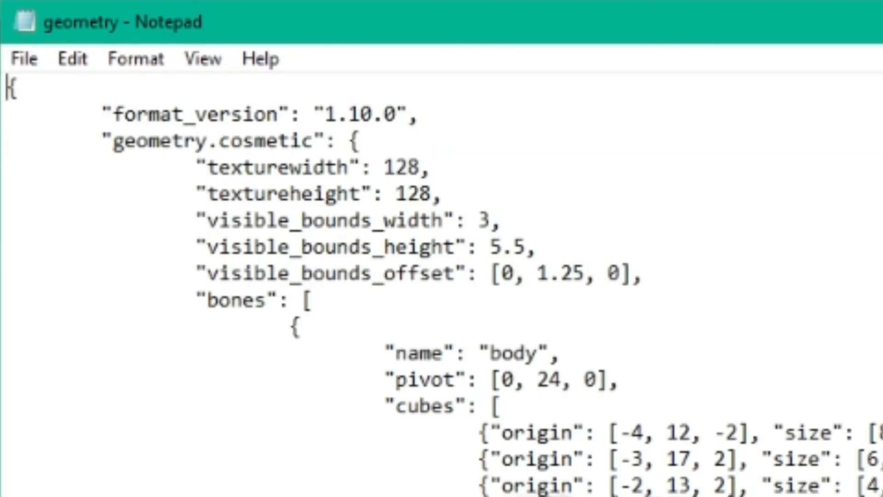
{"action": "double_click", "coordinate": [207, 142]}
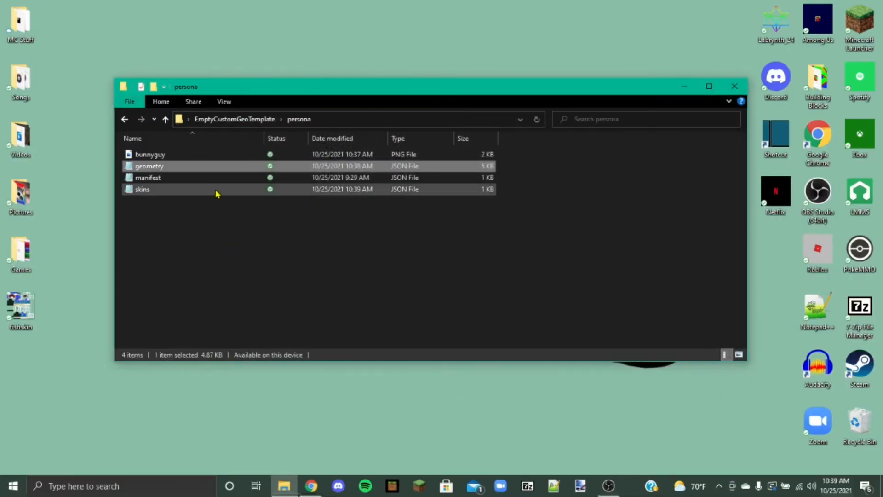
{"action": "double_click", "coordinate": [143, 189]}
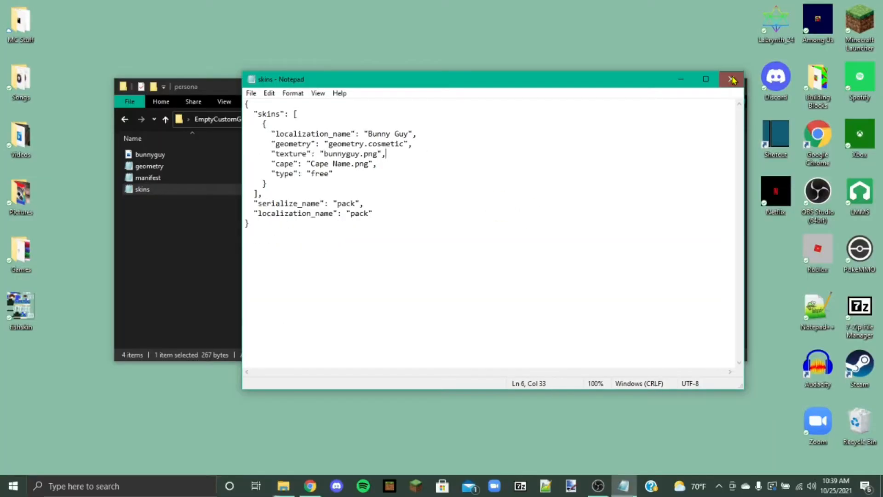
{"action": "left_click", "coordinate": [730, 79]}
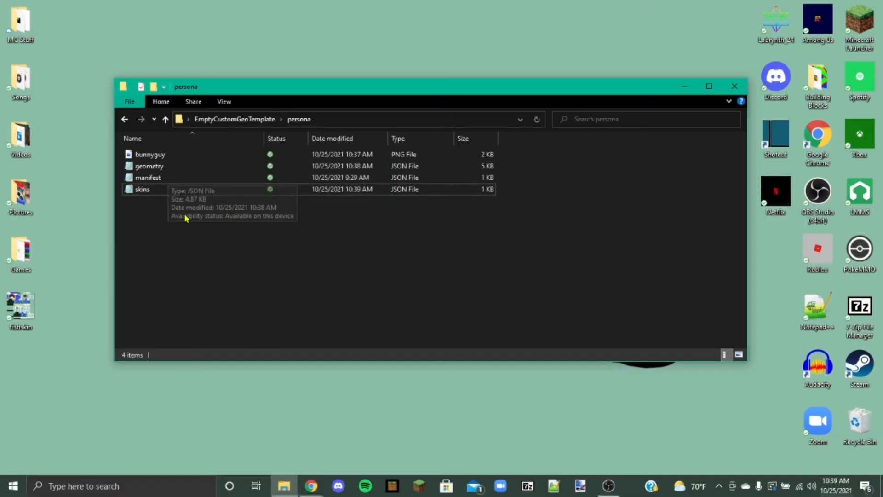
{"action": "mouse_move", "coordinate": [623, 142]}
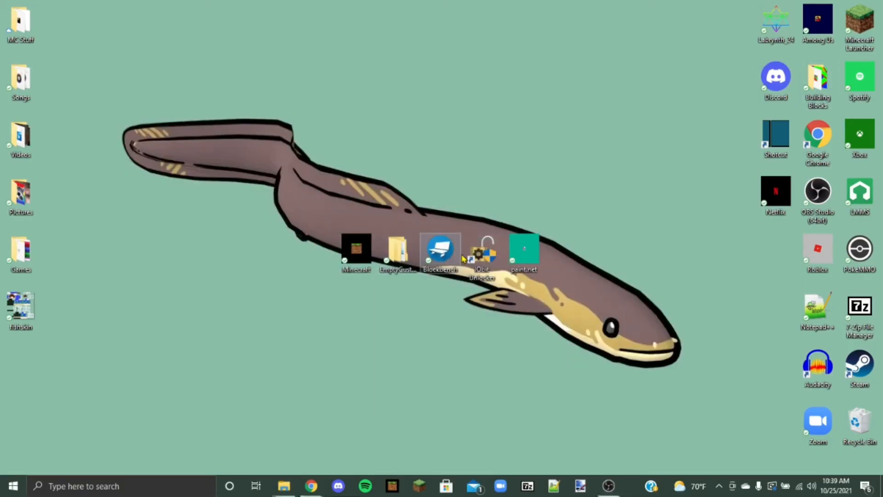
Launch IObit Unlocker and start browsing for a folder to unlock.
{"action": "double_click", "coordinate": [484, 250]}
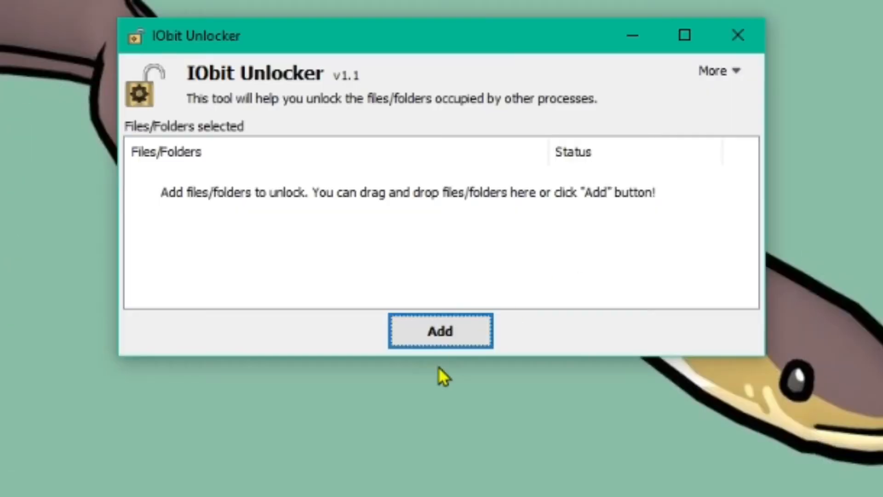
{"action": "left_click", "coordinate": [441, 330]}
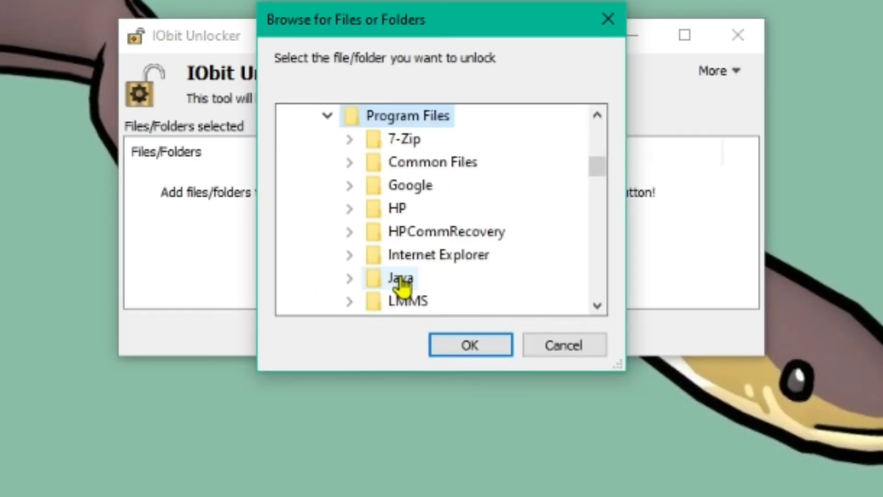
Drill down to Minecraft's skin_packs persona folder and select it for unlocking.
{"action": "scroll", "scroll_direction": "down", "scroll_amount": 3}
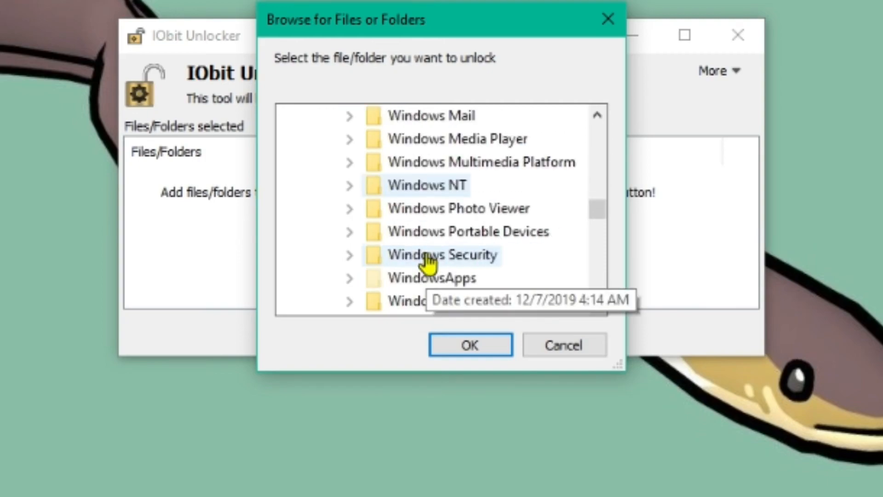
{"action": "scroll", "scroll_direction": "down", "scroll_amount": 3}
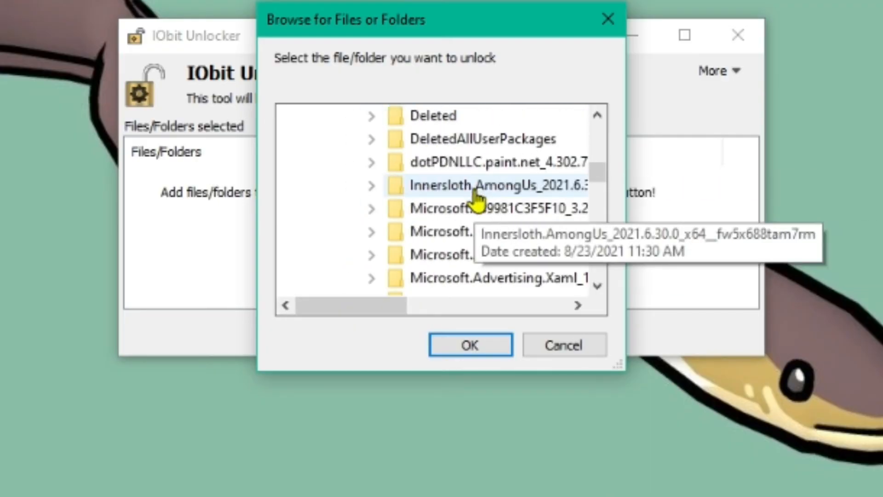
{"action": "scroll", "scroll_direction": "down", "scroll_amount": 3}
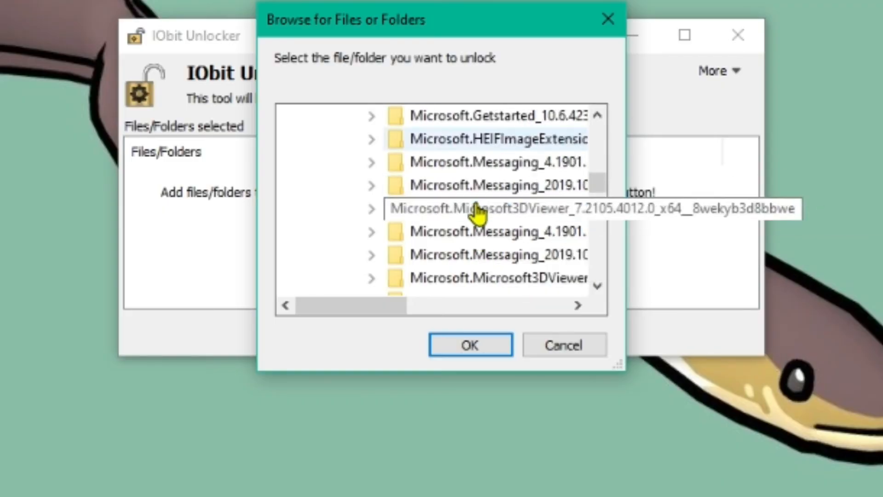
{"action": "scroll", "scroll_direction": "down", "scroll_amount": 3}
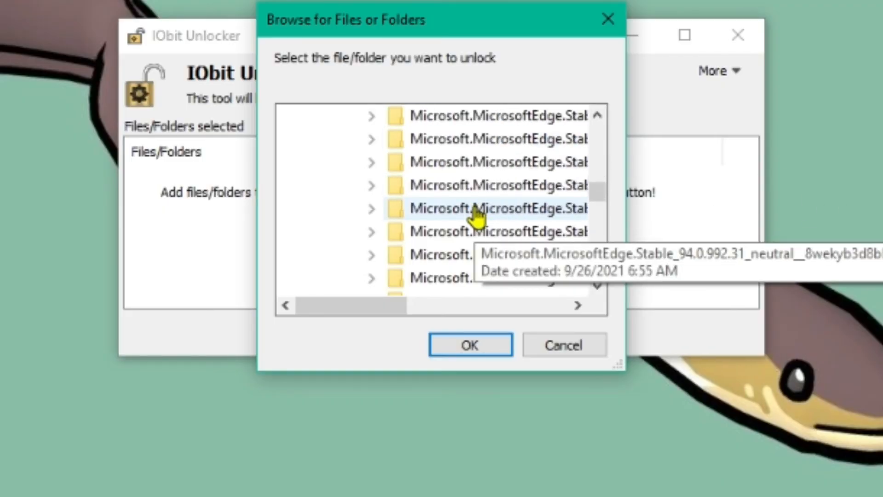
{"action": "scroll", "scroll_direction": "down", "scroll_amount": 3}
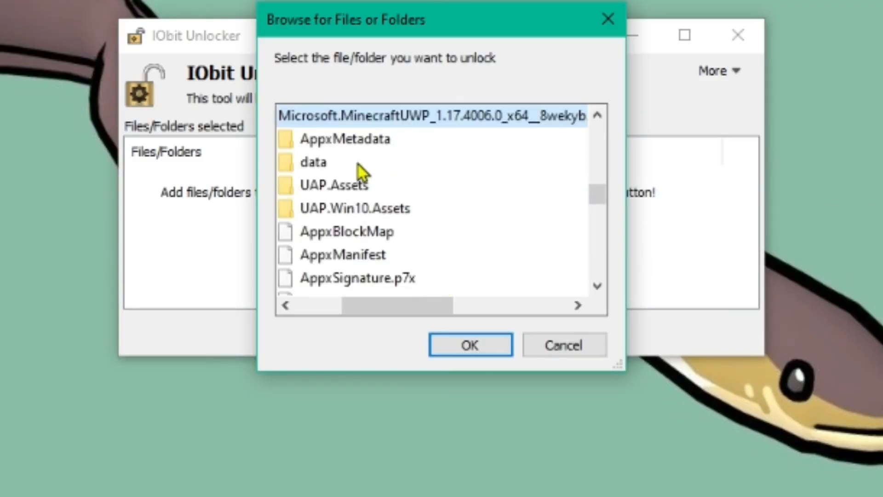
{"action": "scroll", "scroll_direction": "down", "scroll_amount": 3}
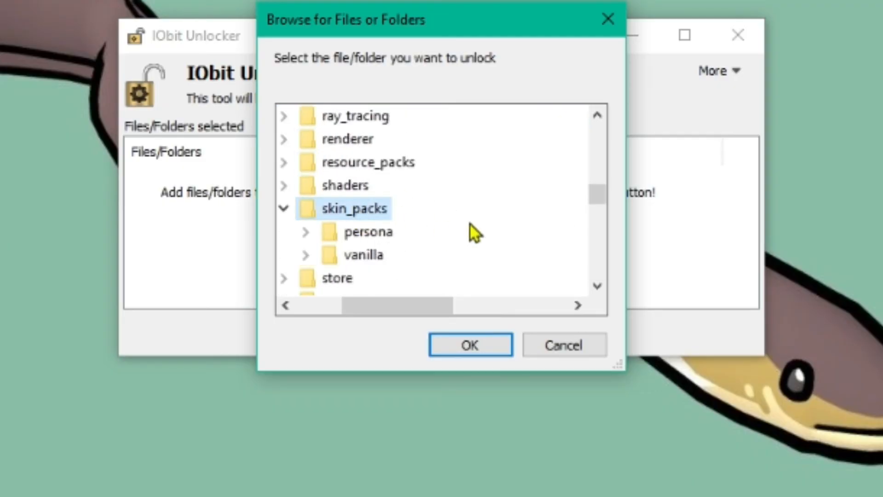
{"action": "scroll", "scroll_direction": "down", "scroll_amount": 3}
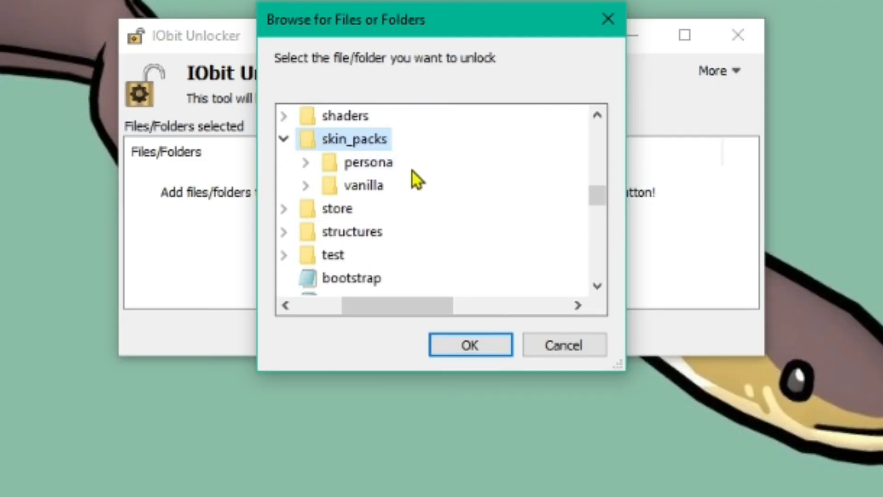
{"action": "left_click", "coordinate": [304, 162]}
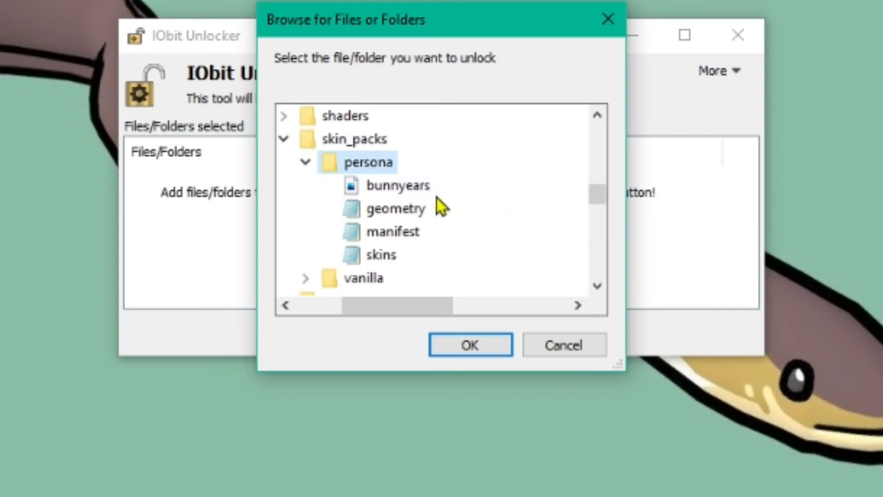
{"action": "mouse_move", "coordinate": [461, 158]}
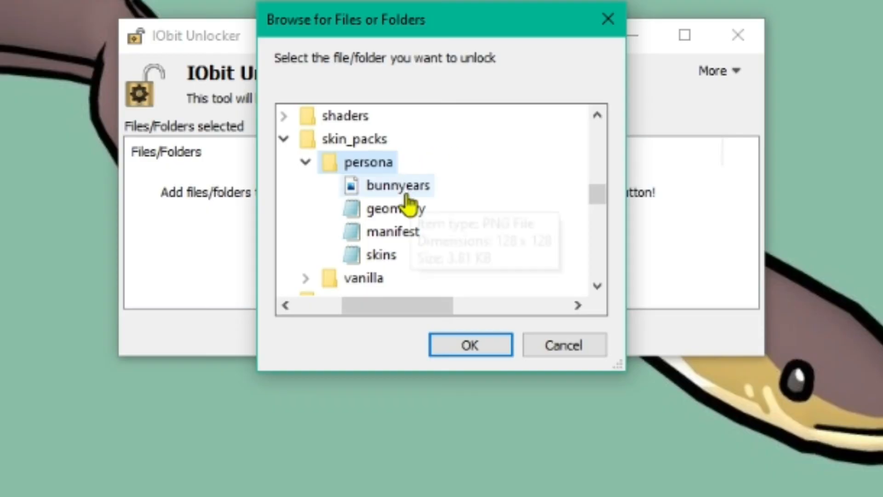
{"action": "left_click", "coordinate": [368, 161]}
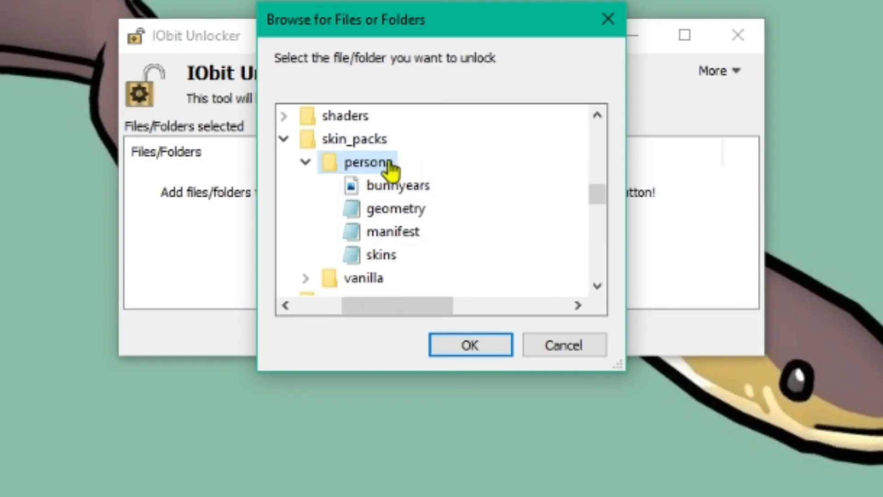
{"action": "mouse_move", "coordinate": [363, 173]}
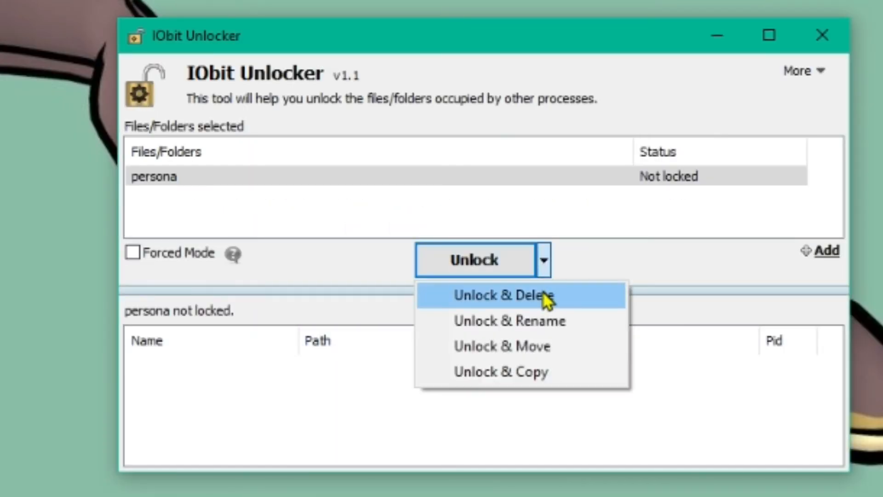
Unlock & Delete Minecraft's original persona folder, then check the template's custom persona folder.
{"action": "left_click", "coordinate": [510, 297]}
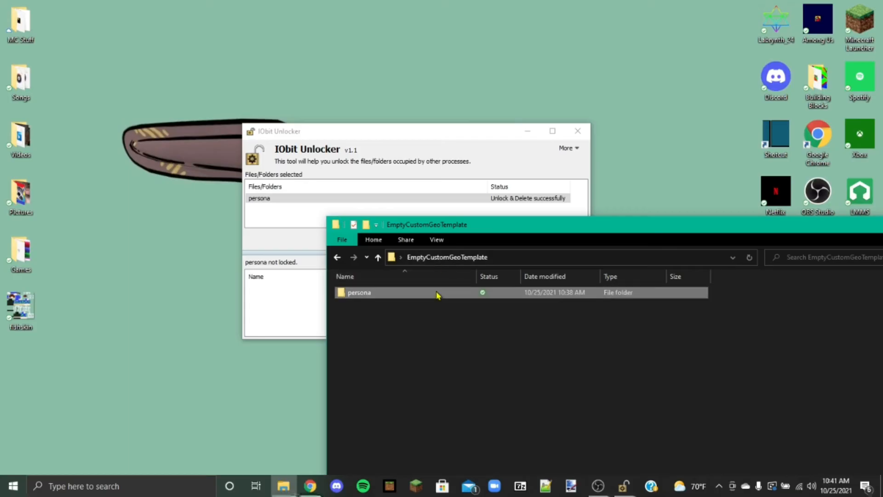
{"action": "double_click", "coordinate": [359, 292]}
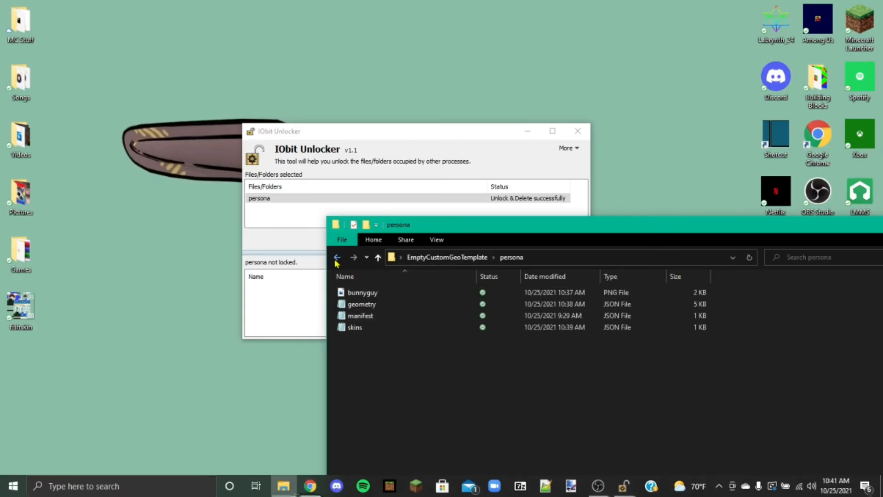
{"action": "left_click", "coordinate": [337, 257]}
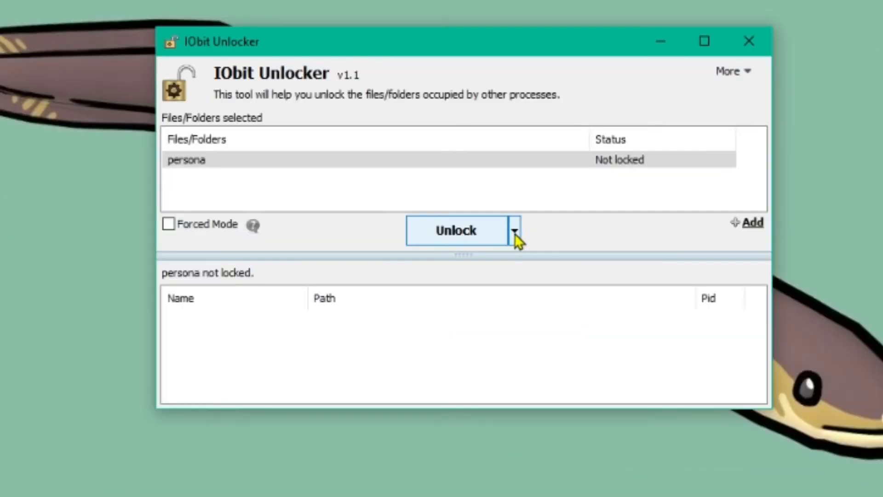
Unlock & Copy the custom persona folder into Minecraft's skin_packs folder.
{"action": "left_click", "coordinate": [515, 230]}
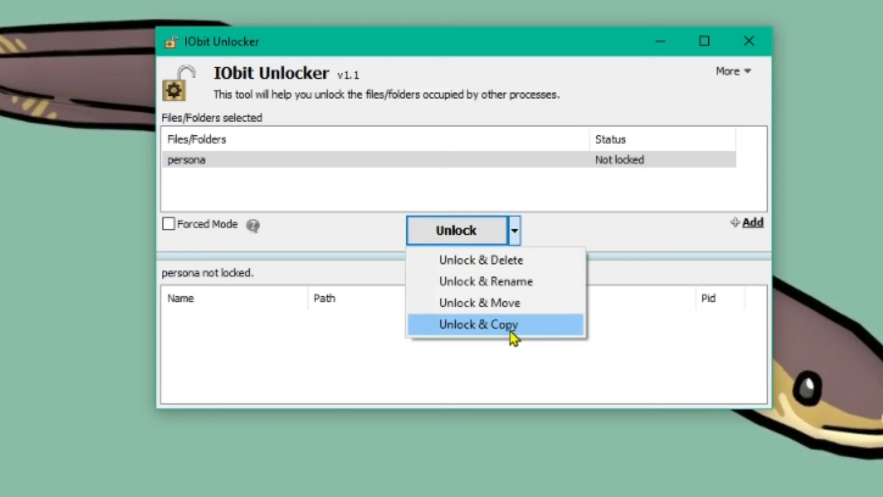
{"action": "left_click", "coordinate": [479, 324]}
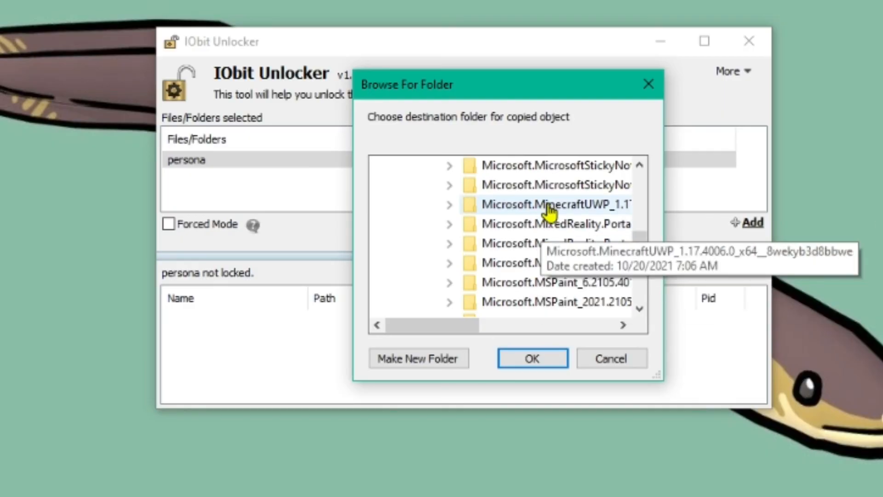
{"action": "double_click", "coordinate": [556, 204]}
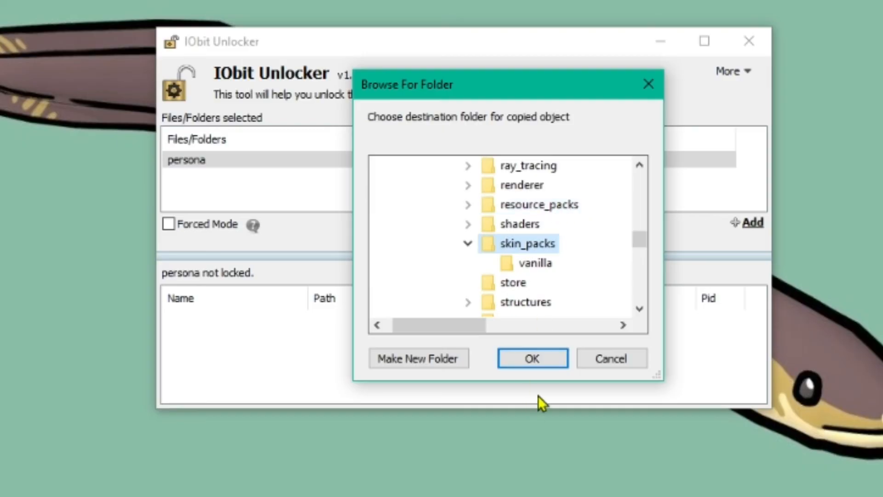
{"action": "left_click", "coordinate": [532, 357]}
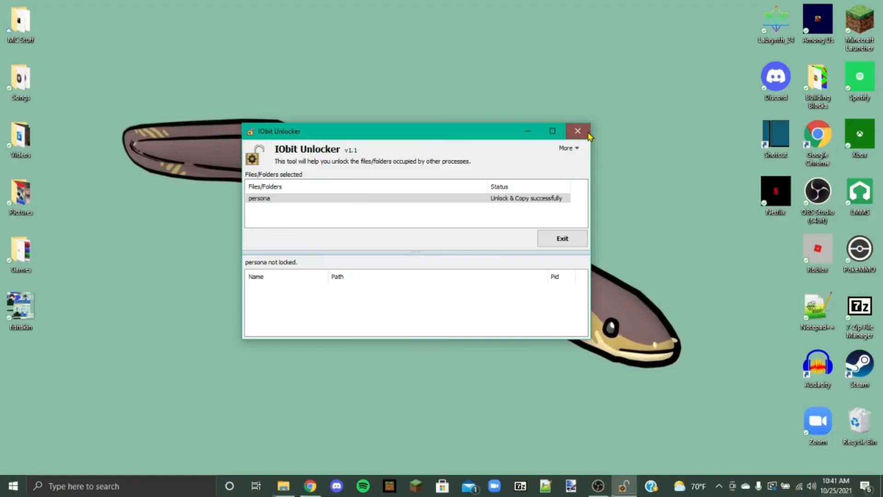
Close IObit Unlocker, launch Minecraft and enter the Dressing Room.
{"action": "left_click", "coordinate": [578, 131]}
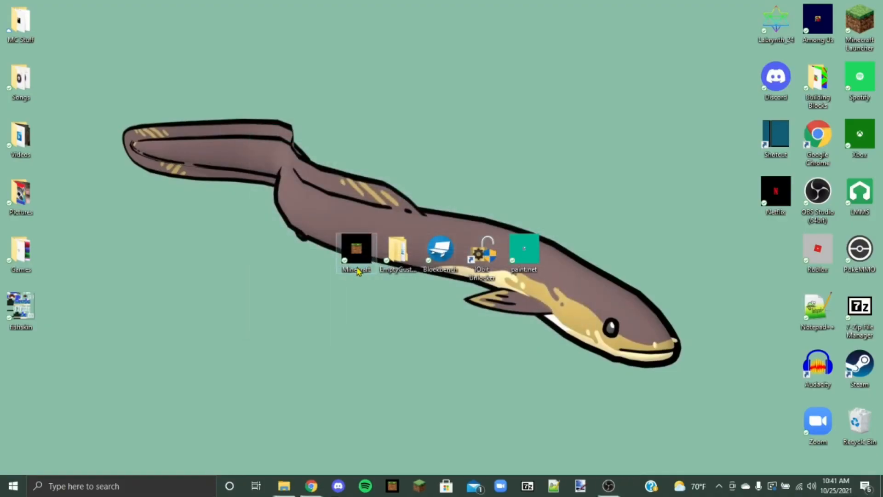
{"action": "double_click", "coordinate": [355, 251]}
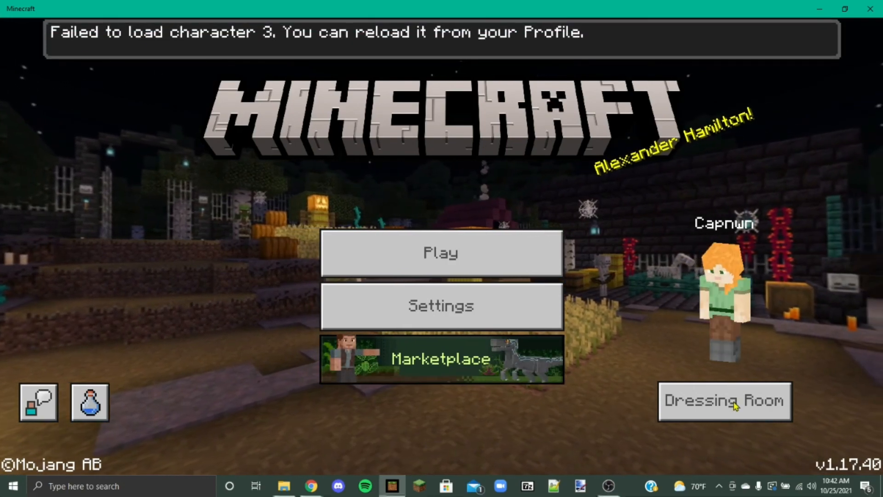
{"action": "left_click", "coordinate": [725, 401]}
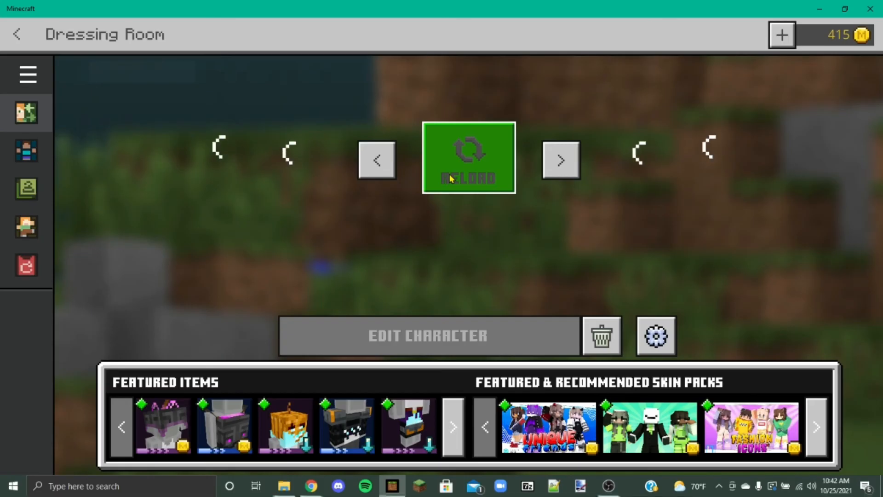
Reload the broken character, then delete it and confirm.
{"action": "left_click", "coordinate": [467, 158]}
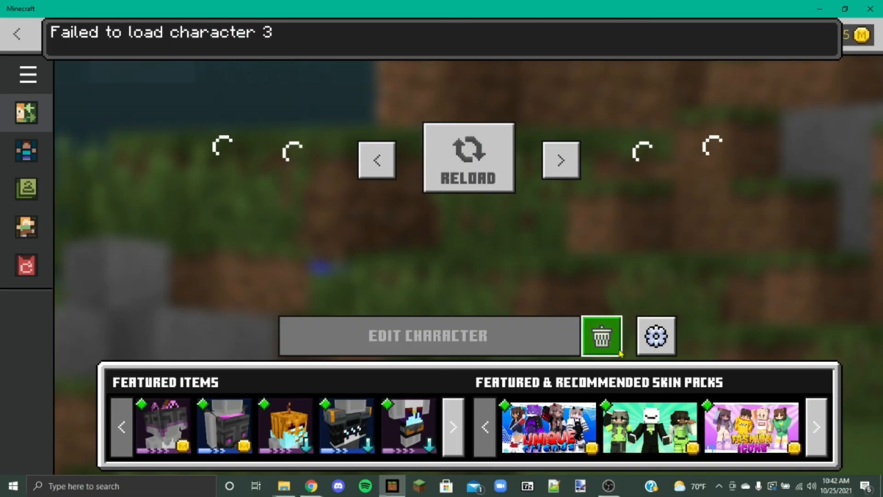
{"action": "left_click", "coordinate": [601, 337]}
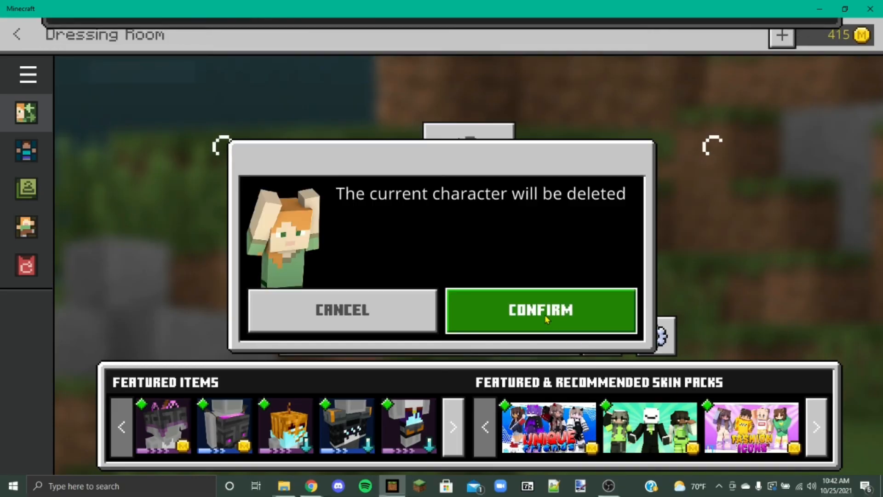
{"action": "left_click", "coordinate": [541, 311]}
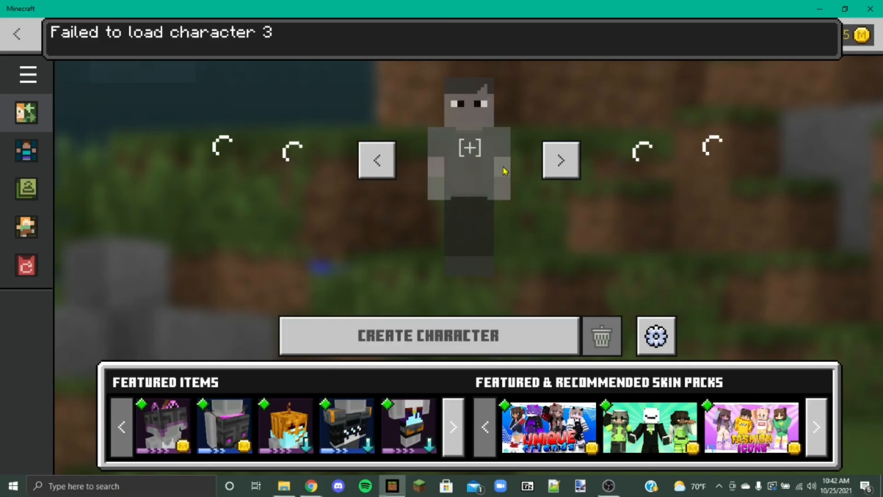
Equip the Bunny Guy skin from Owned > skinpack.pack in Classic Skins on a new character.
{"action": "left_click", "coordinate": [428, 334]}
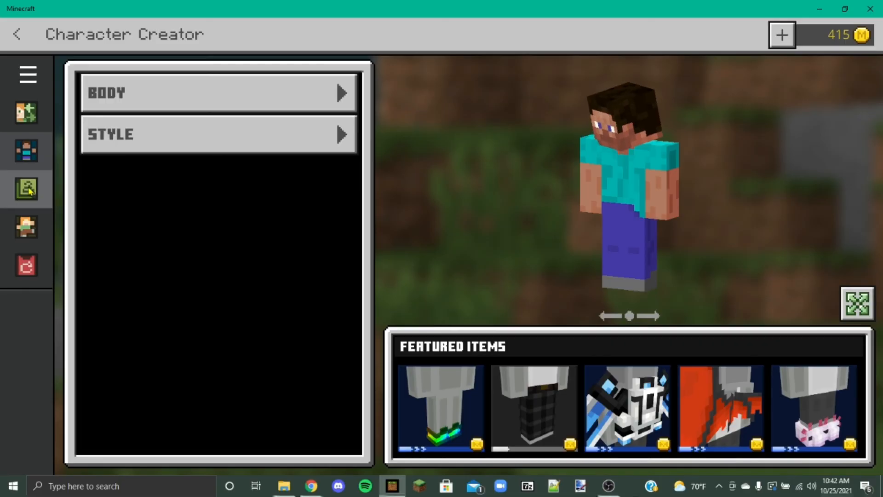
{"action": "left_click", "coordinate": [27, 189]}
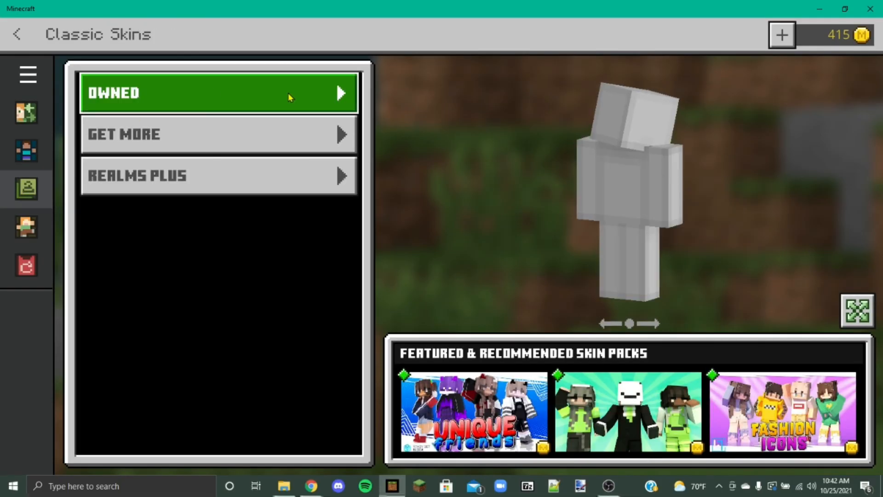
{"action": "left_click", "coordinate": [219, 94]}
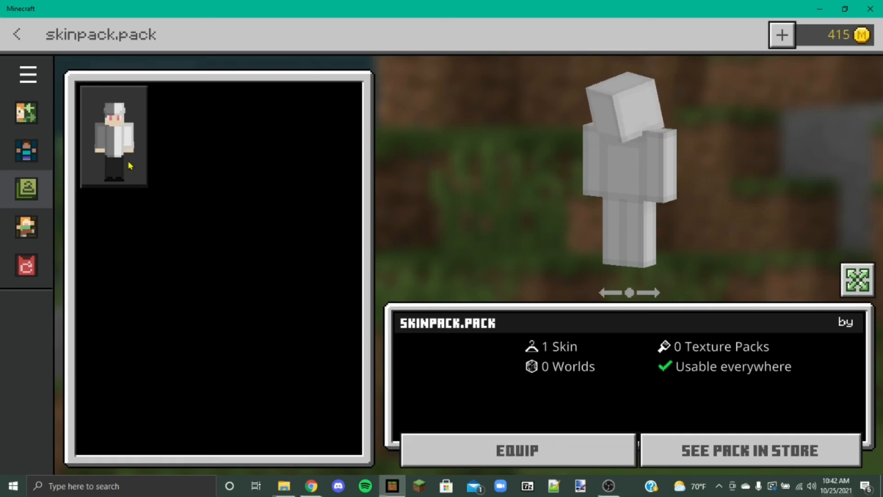
{"action": "left_click", "coordinate": [115, 137]}
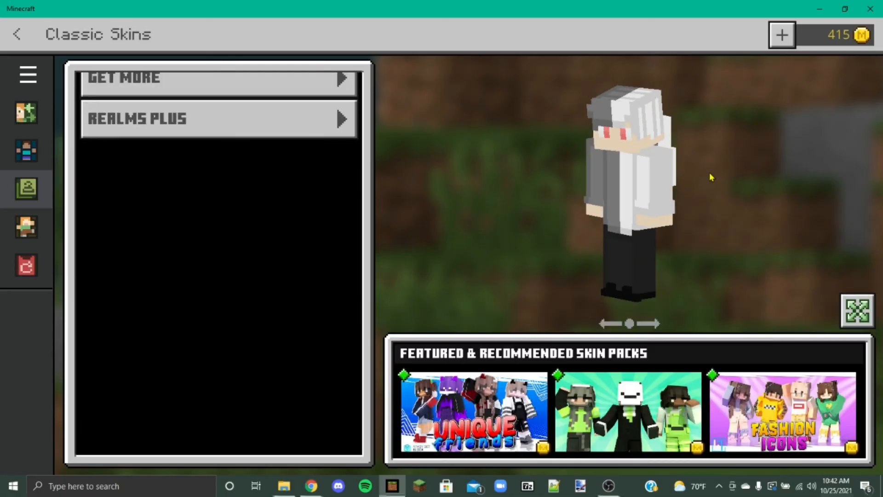
Leave the dressing room, join the ectary server and resume play wearing the Bunny Guy skin.
{"action": "left_click", "coordinate": [17, 35]}
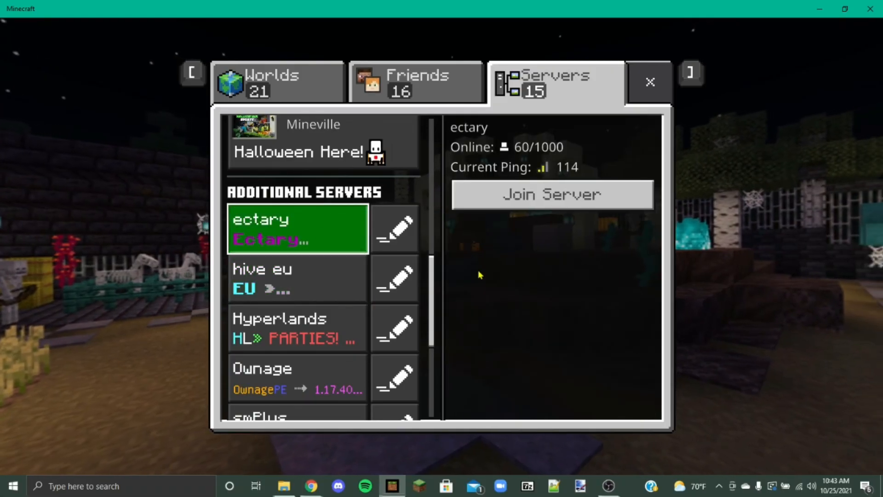
{"action": "left_click", "coordinate": [551, 195]}
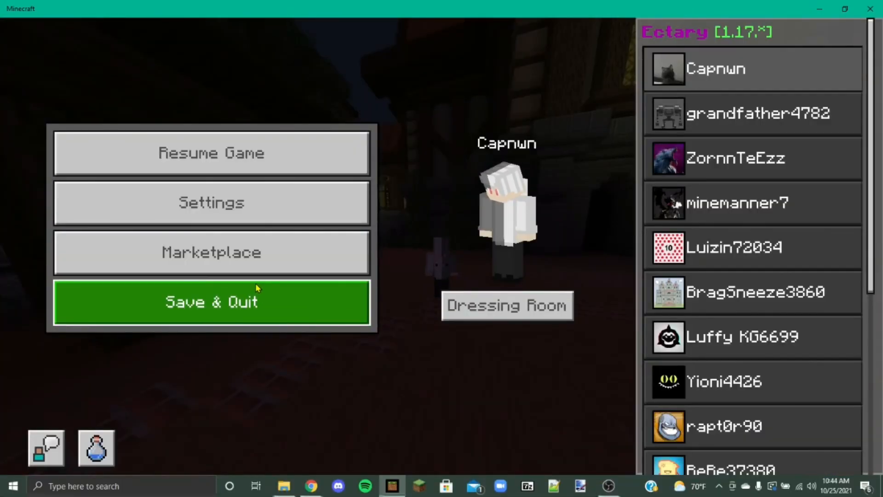
{"action": "left_click", "coordinate": [212, 152]}
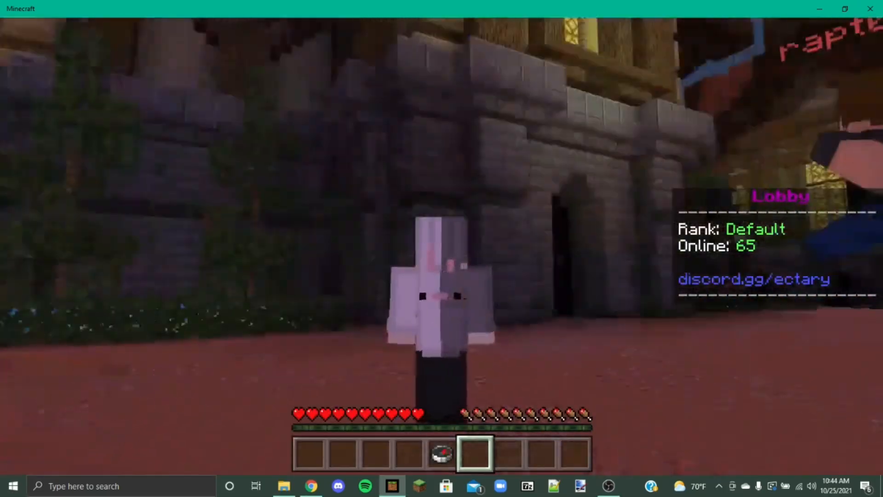